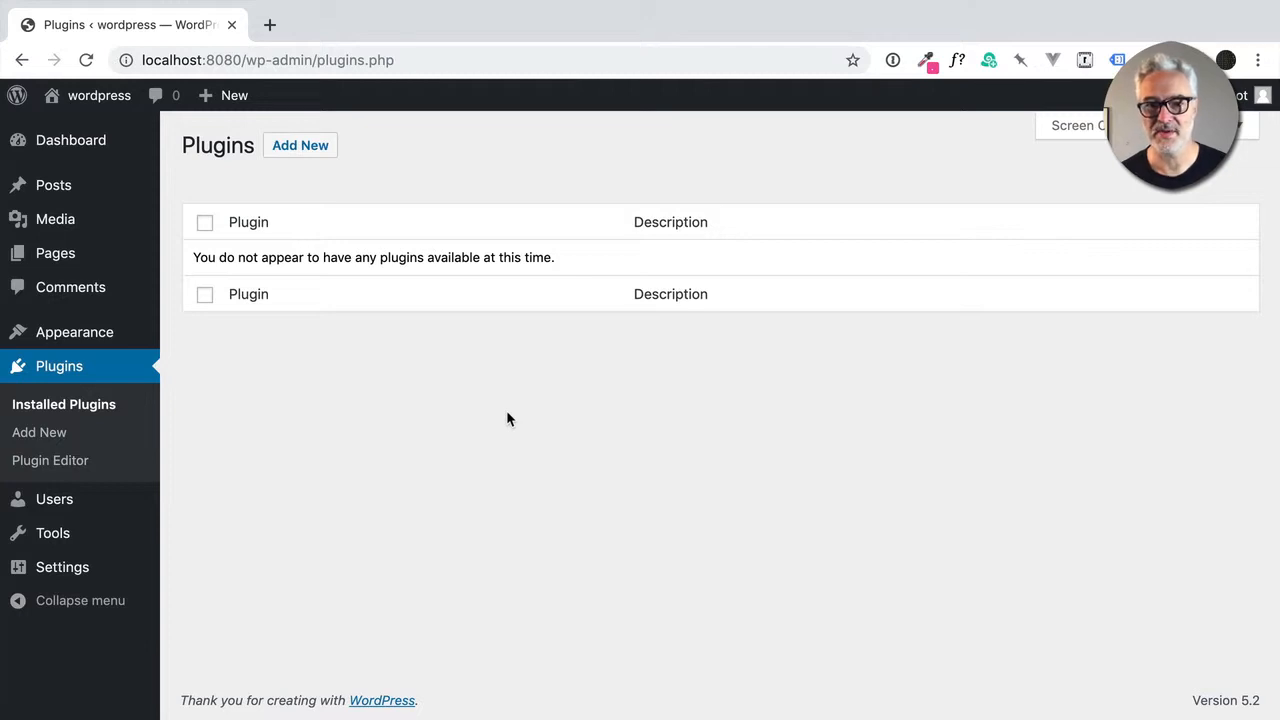
mouse_move(300, 144)
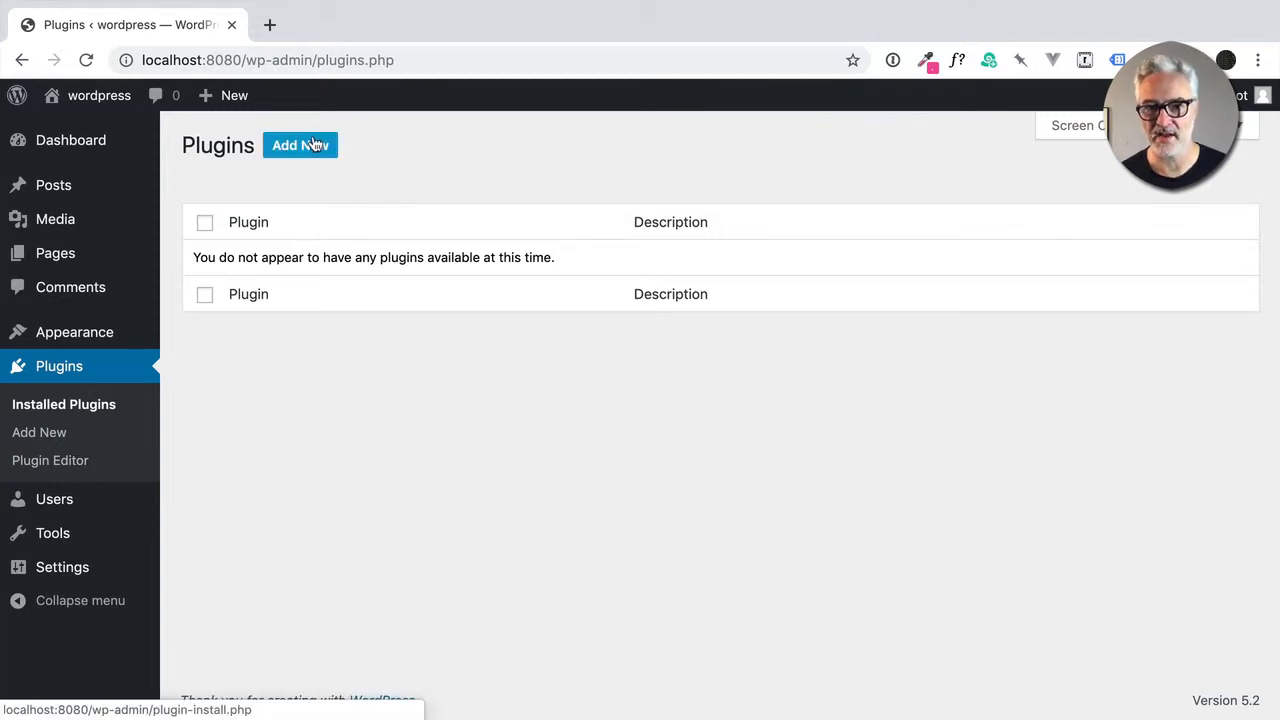
Check Add New and Upload Plugin in WordPress Admin, confirming no plugins are installed
click(300, 144)
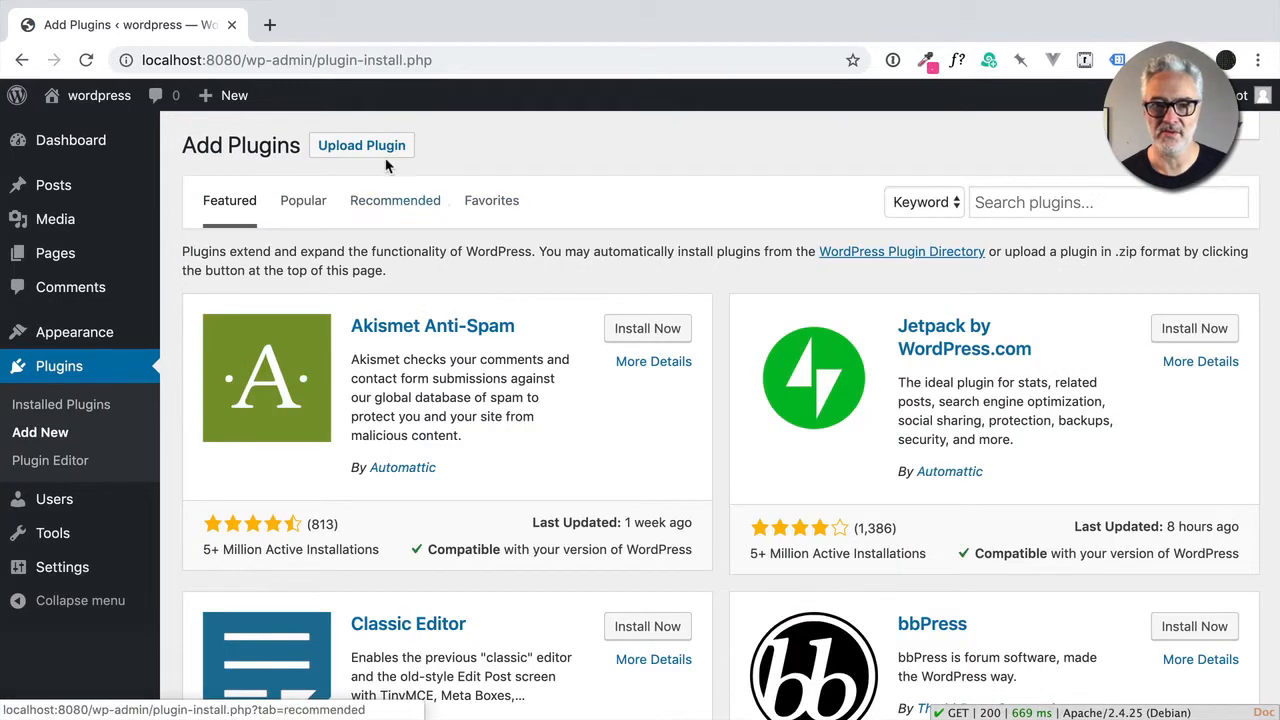
click(360, 144)
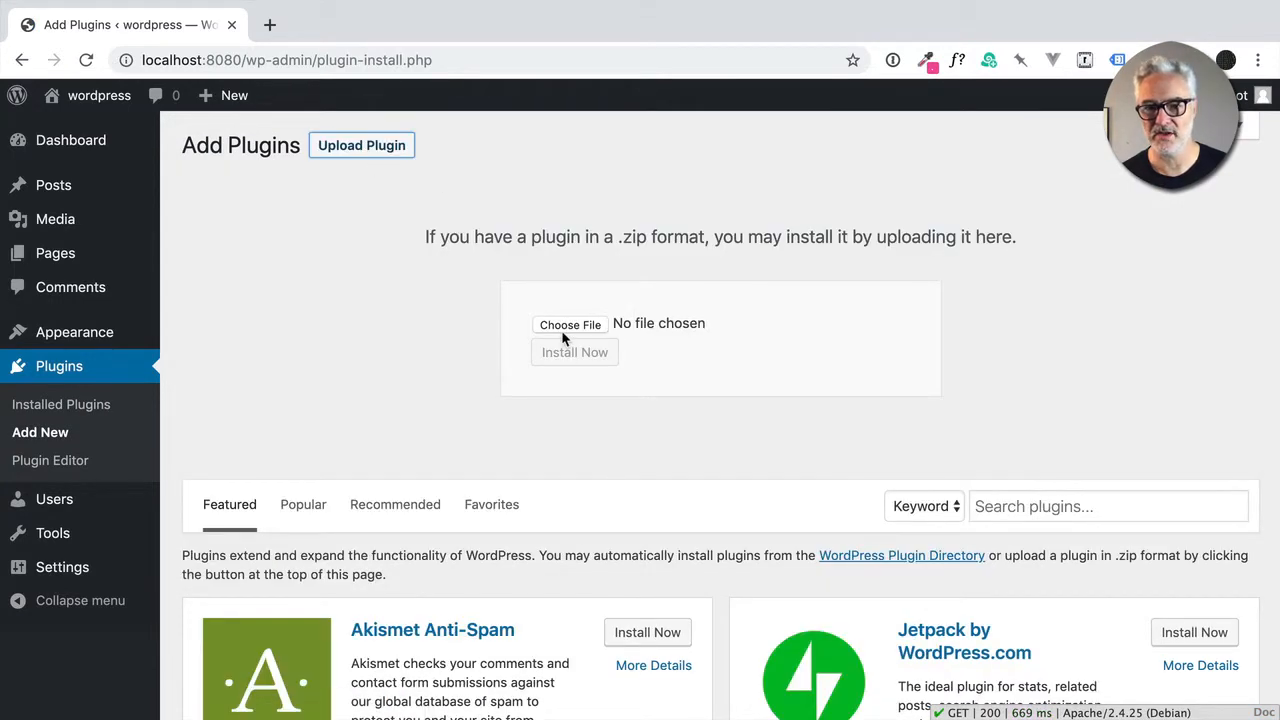
mouse_move(44, 398)
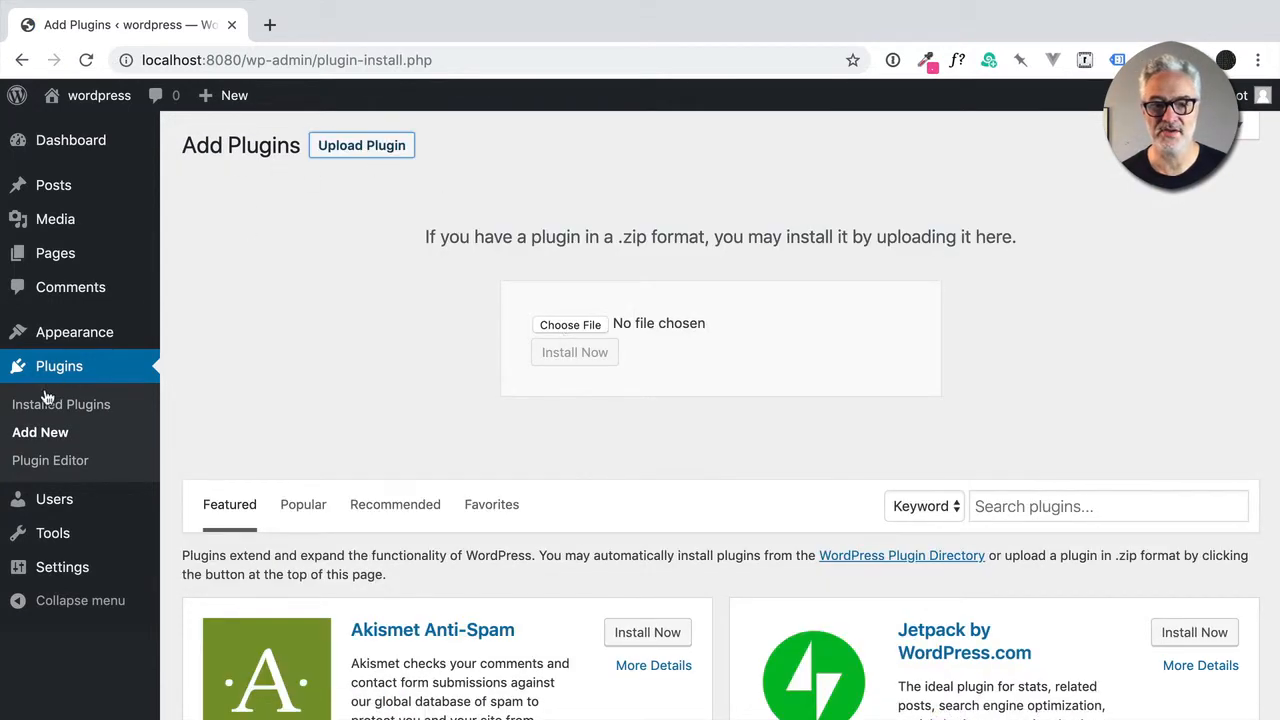
click(64, 404)
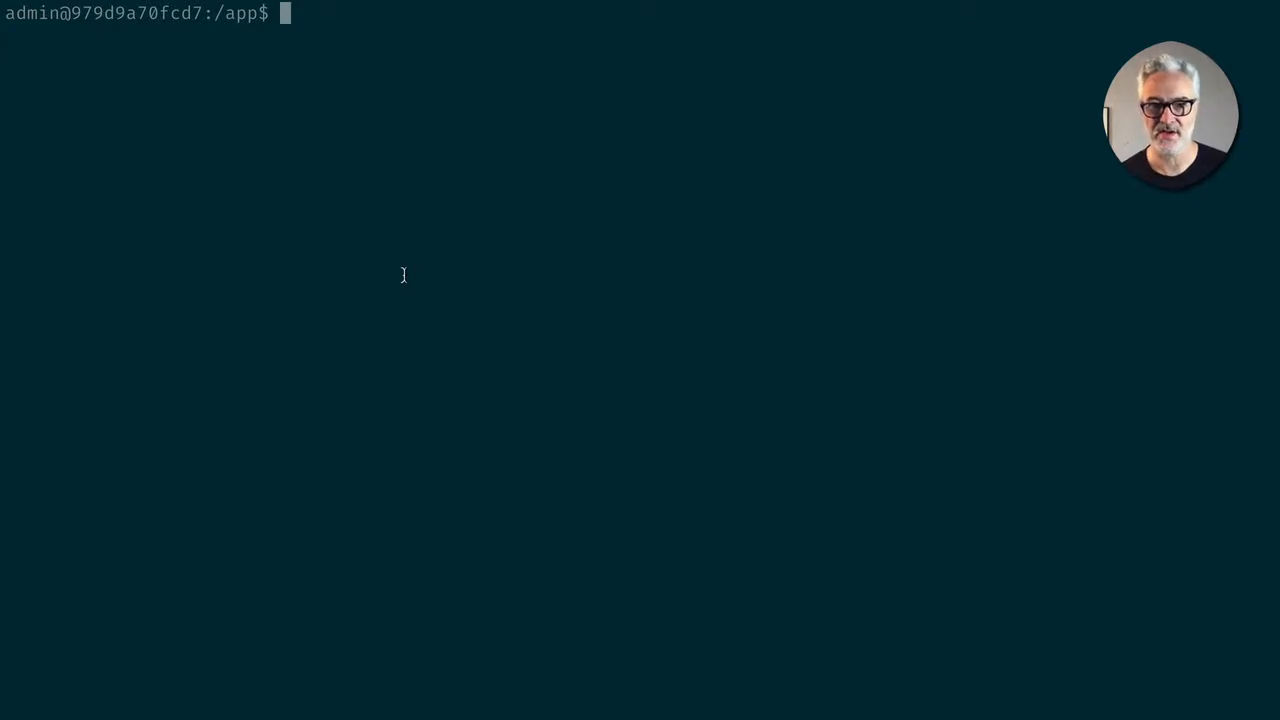
Run wp plugin list, which returns an empty table
text(wp)
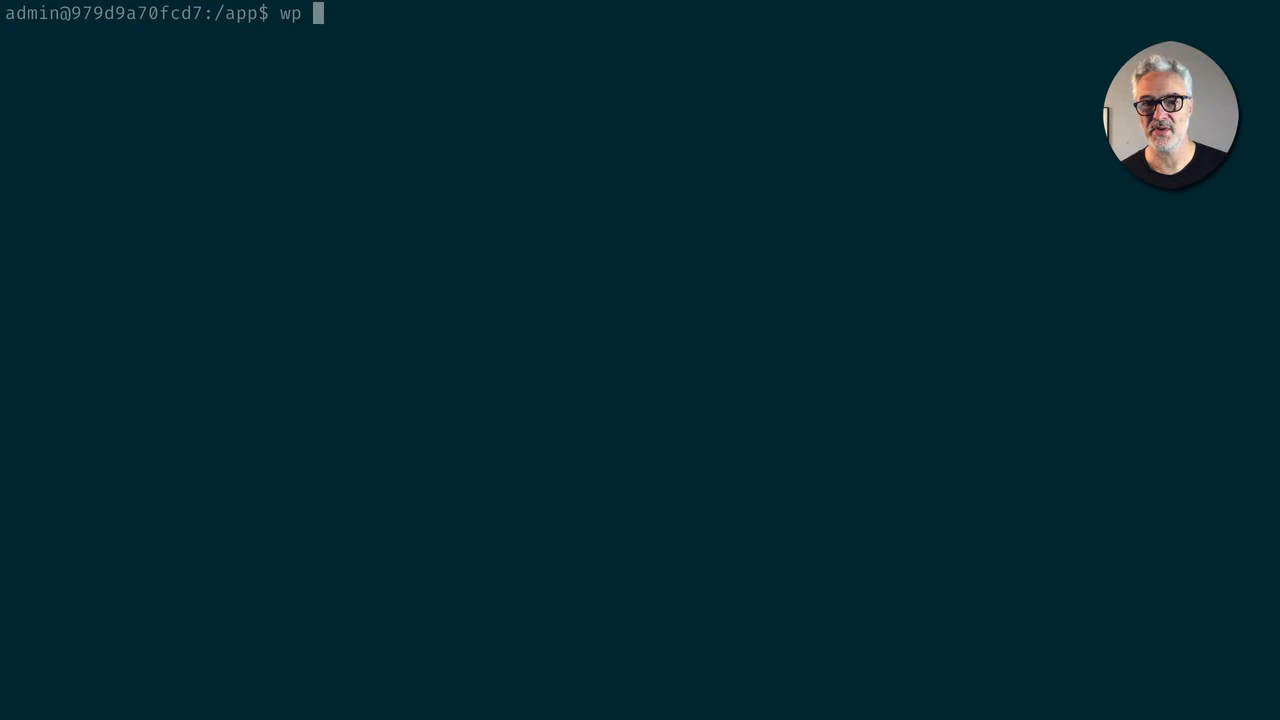
text(plugin list)
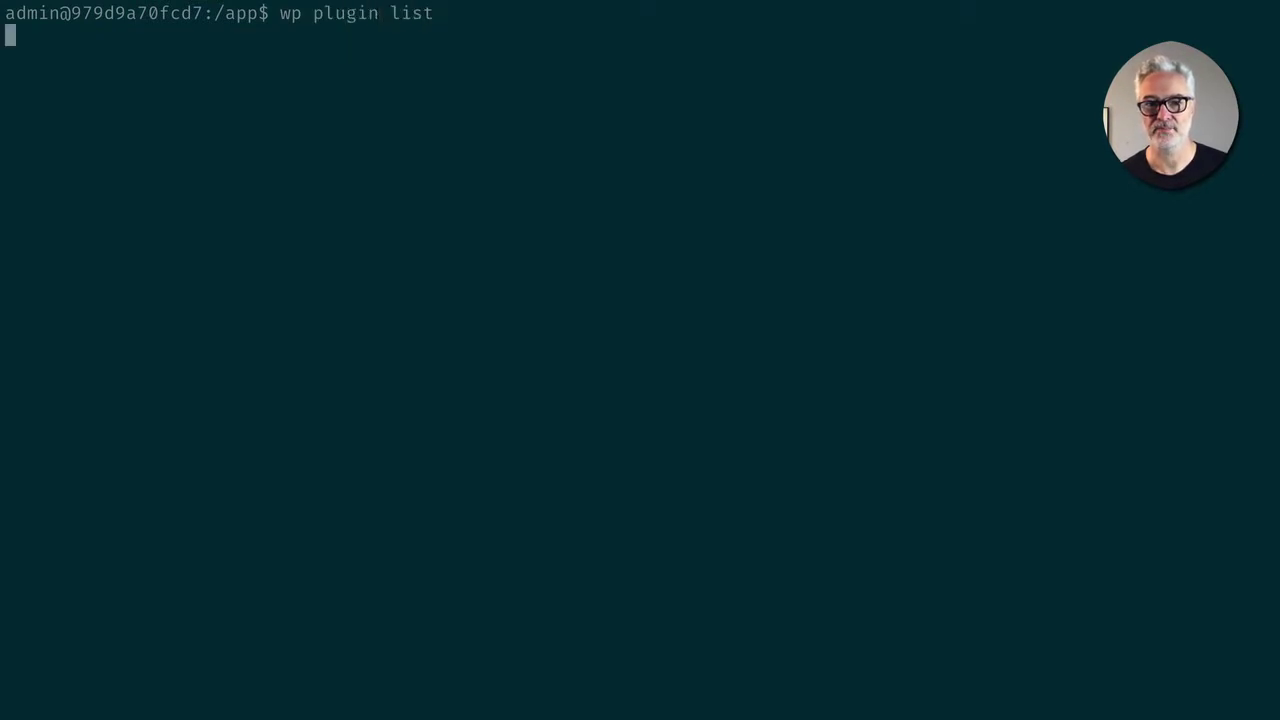
key(Return)
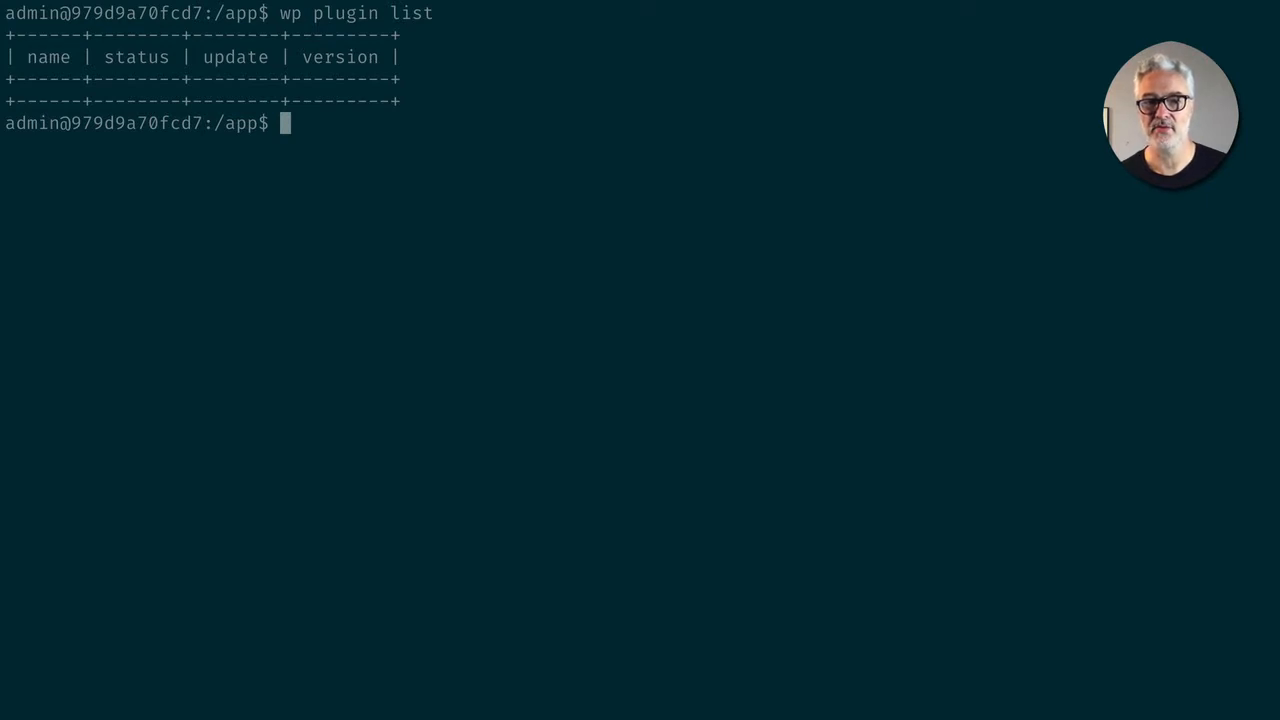
Run wp plugin install elementor, installing Elementor Page Builder 2.5.15
text(wp plugin)
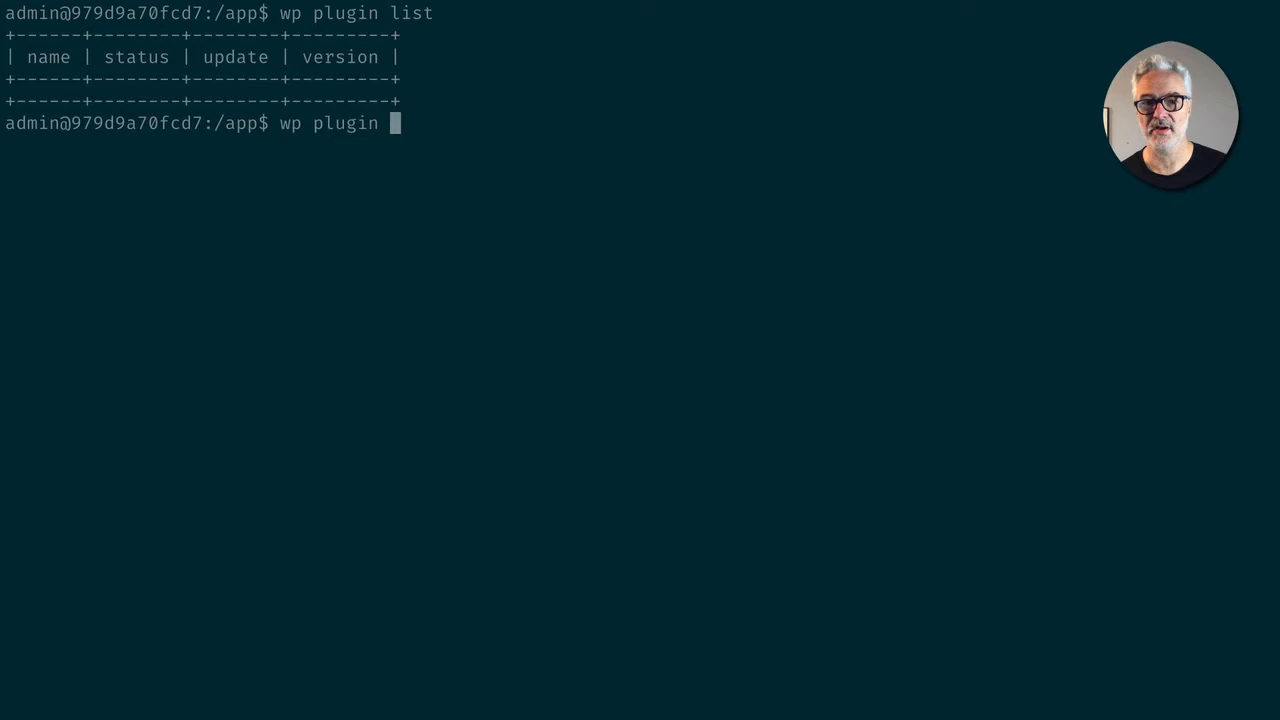
text(install elemen)
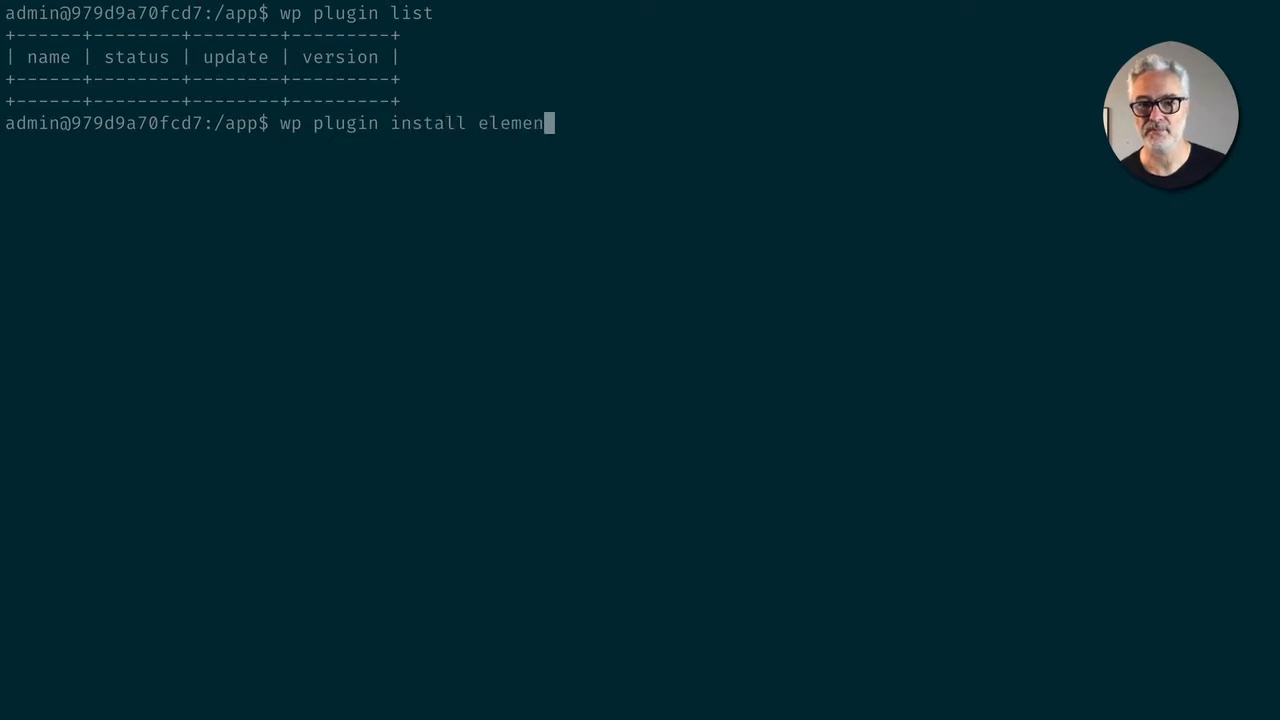
text(tor)
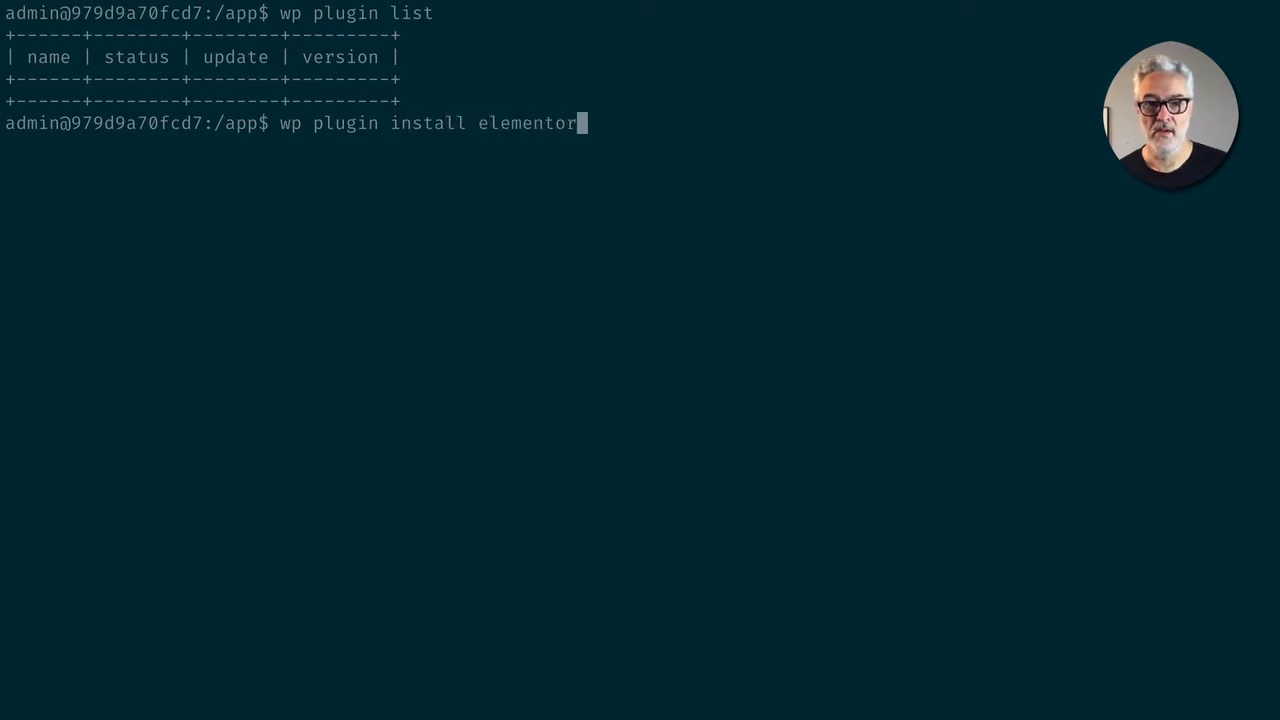
key(Return)
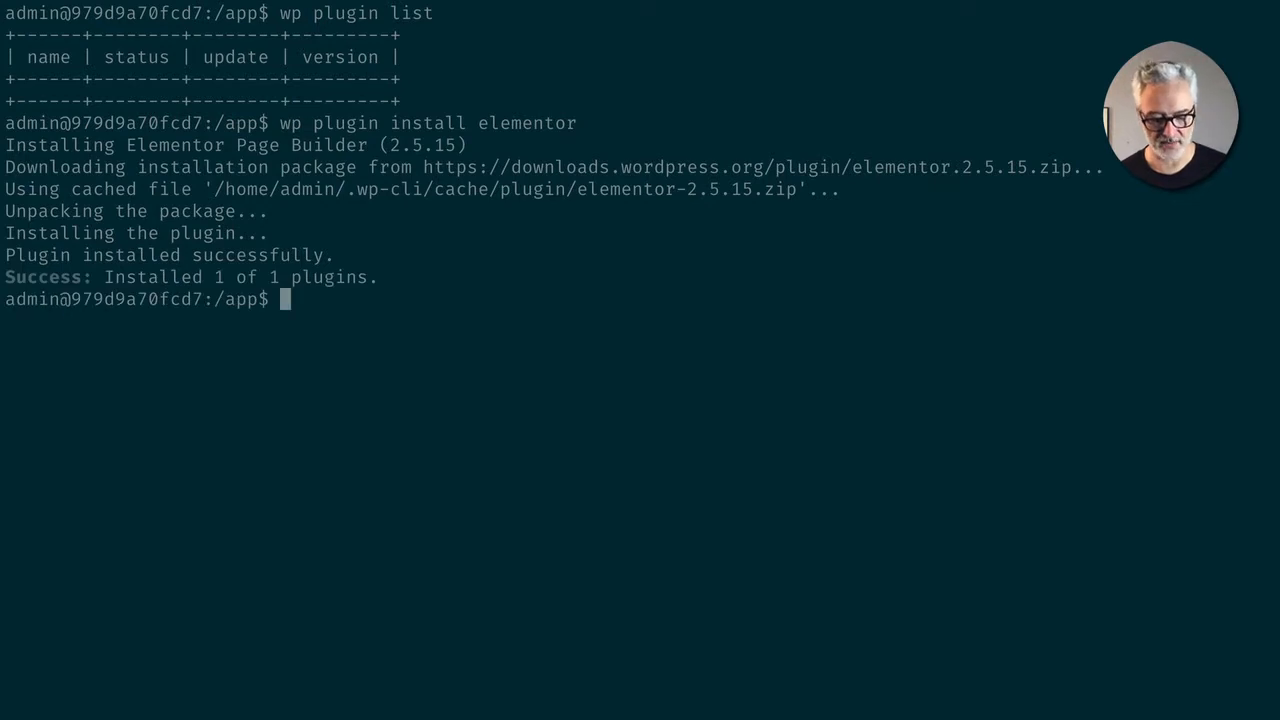
Run wp plugin /home/admin/plugins/*.zip, which fails without a subcommand
text(wp)
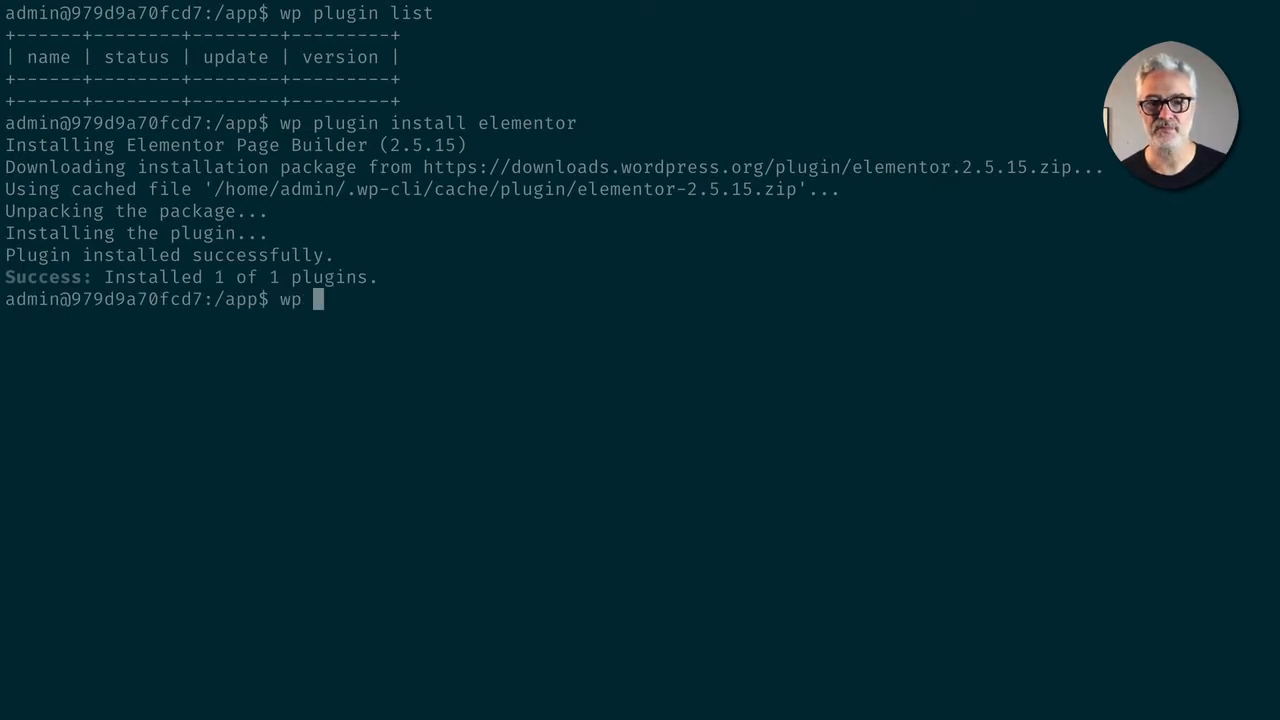
text(plugin for elem)
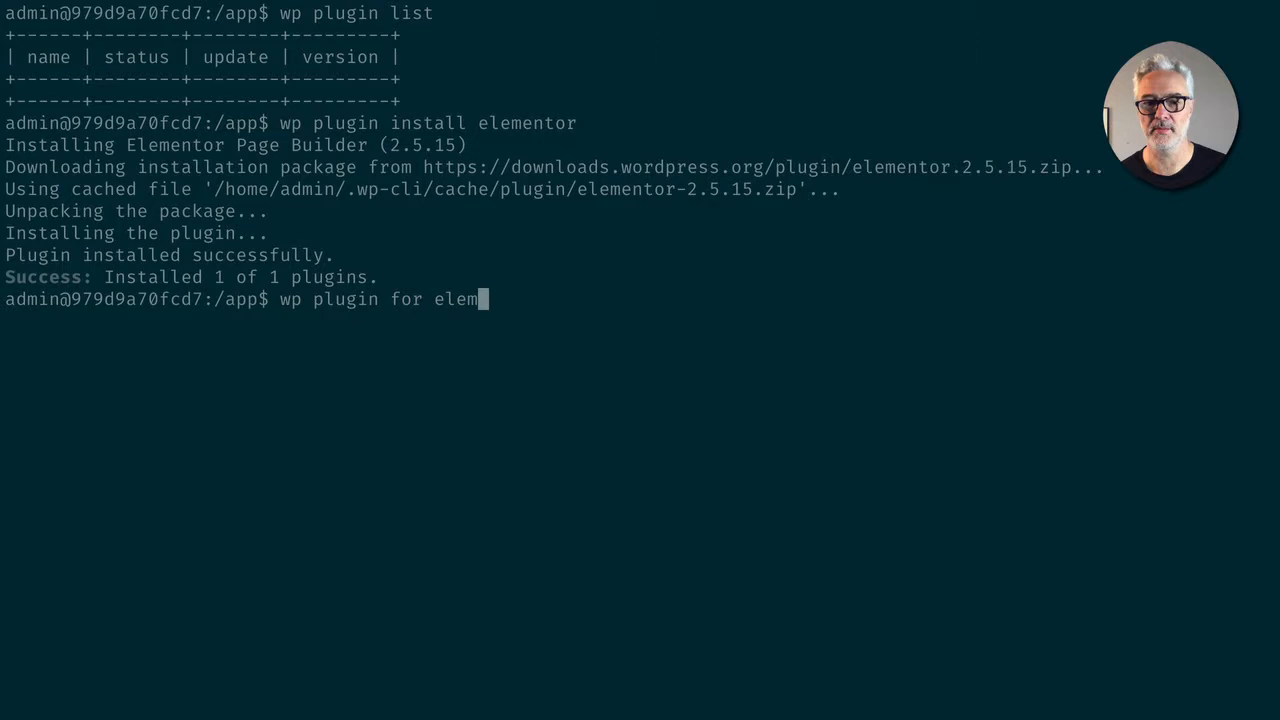
text(e)
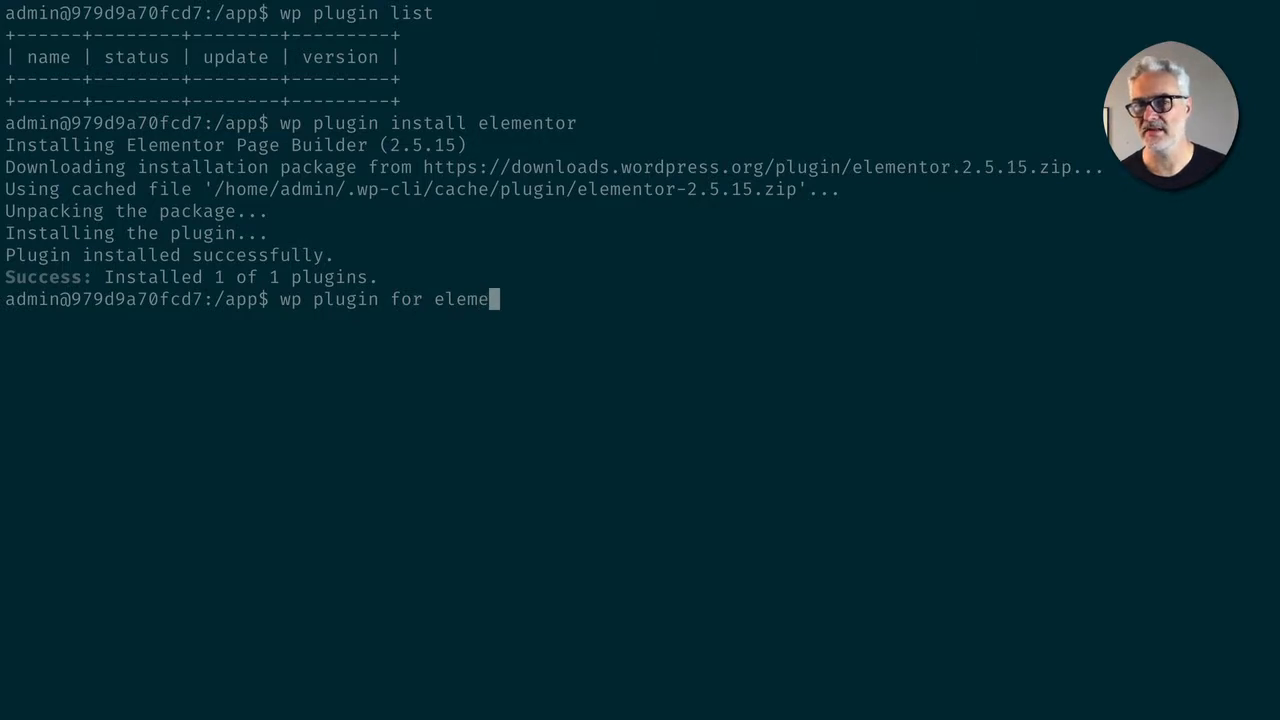
key(BackSpace)
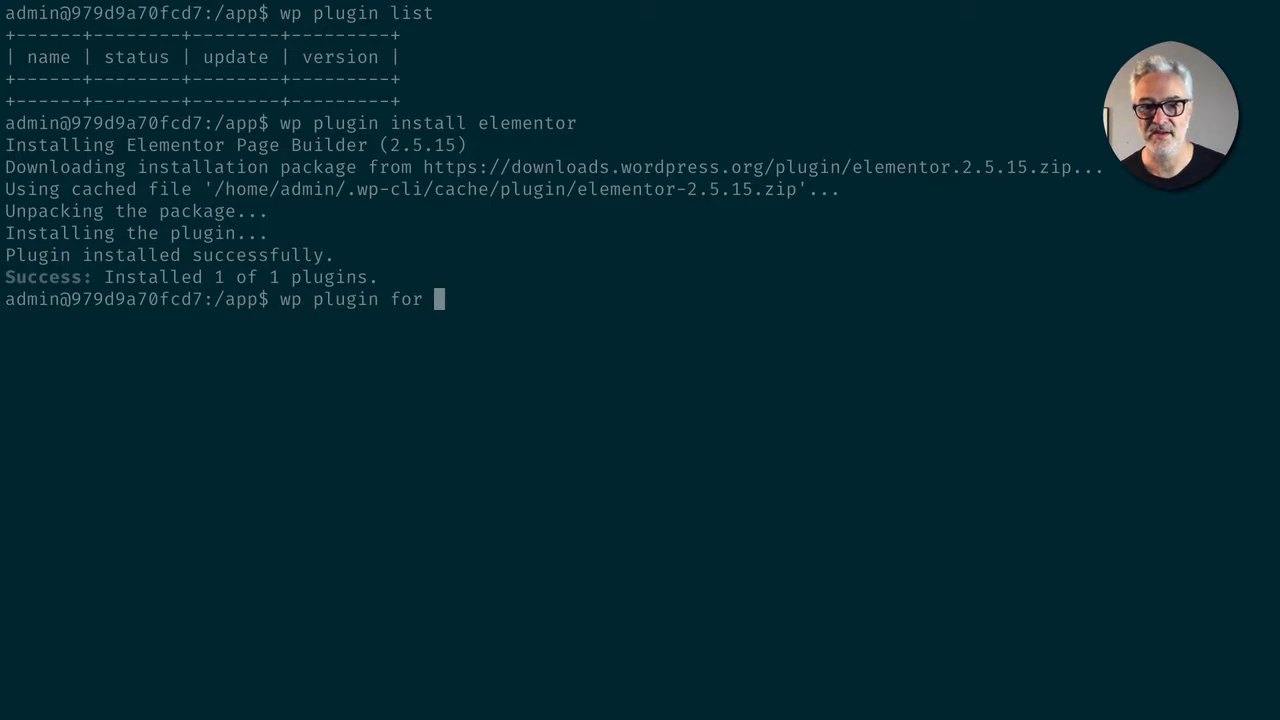
key(Backspace)
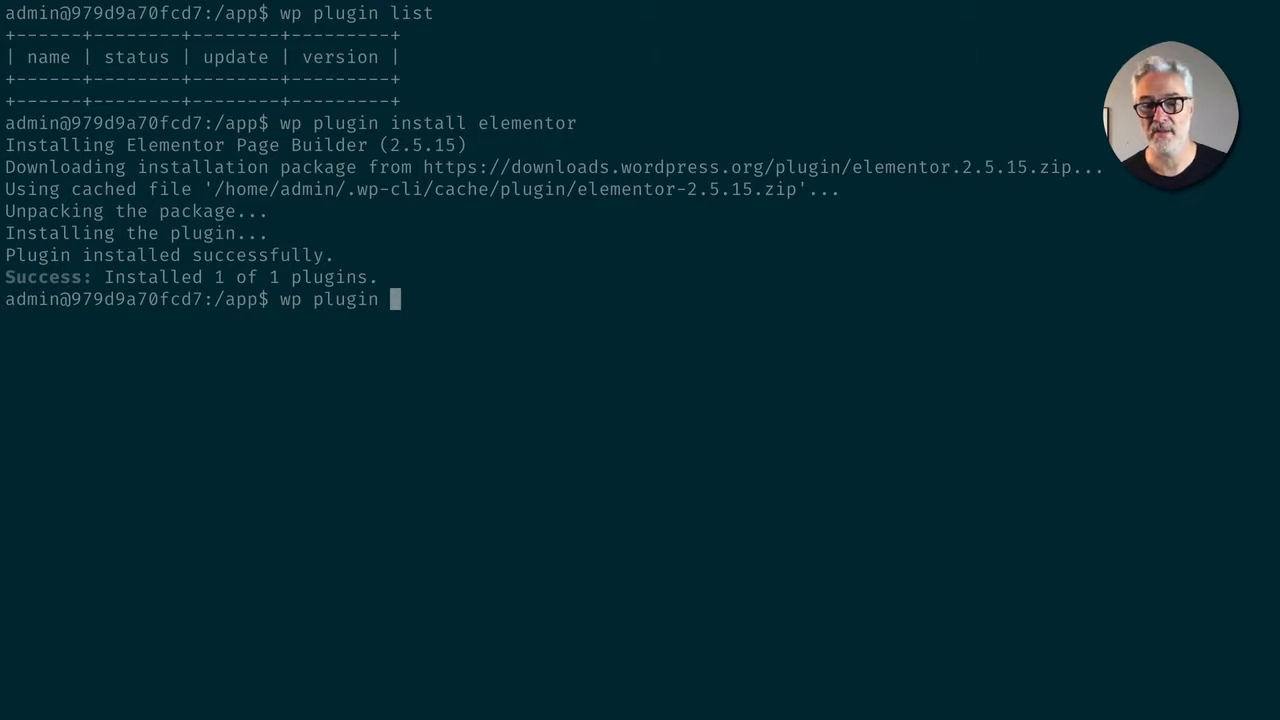
text(/)
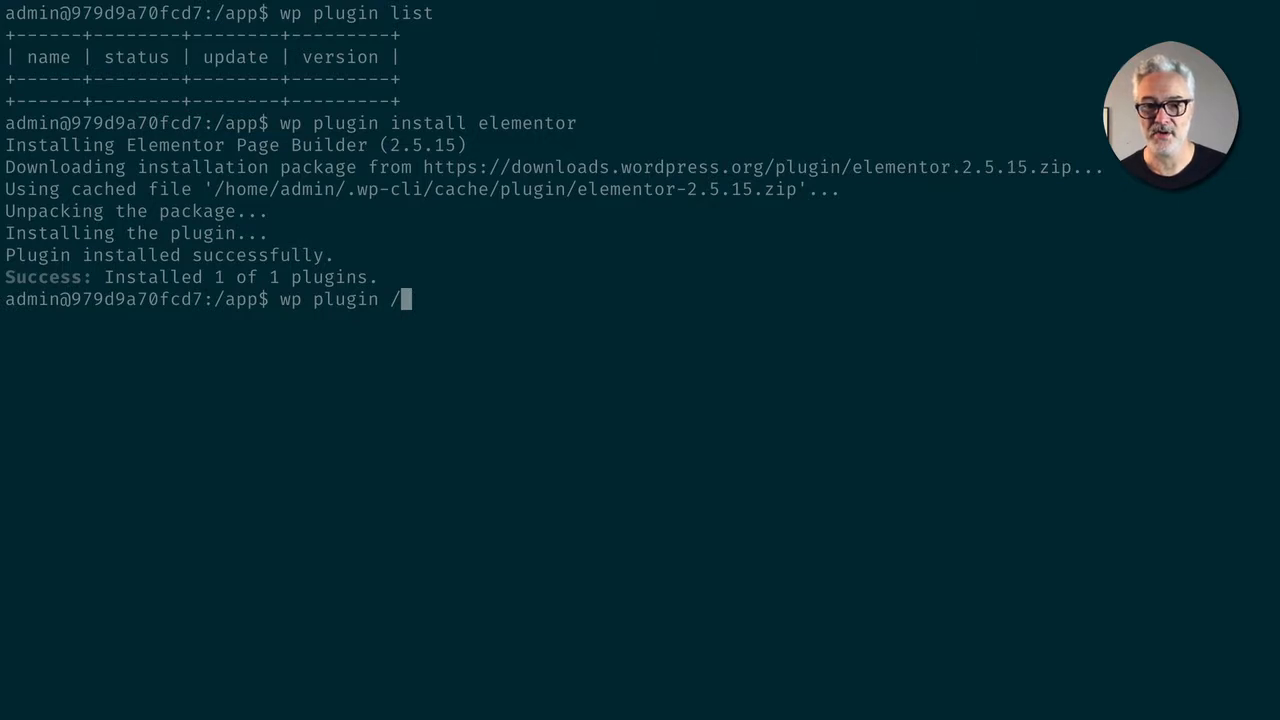
text(home)
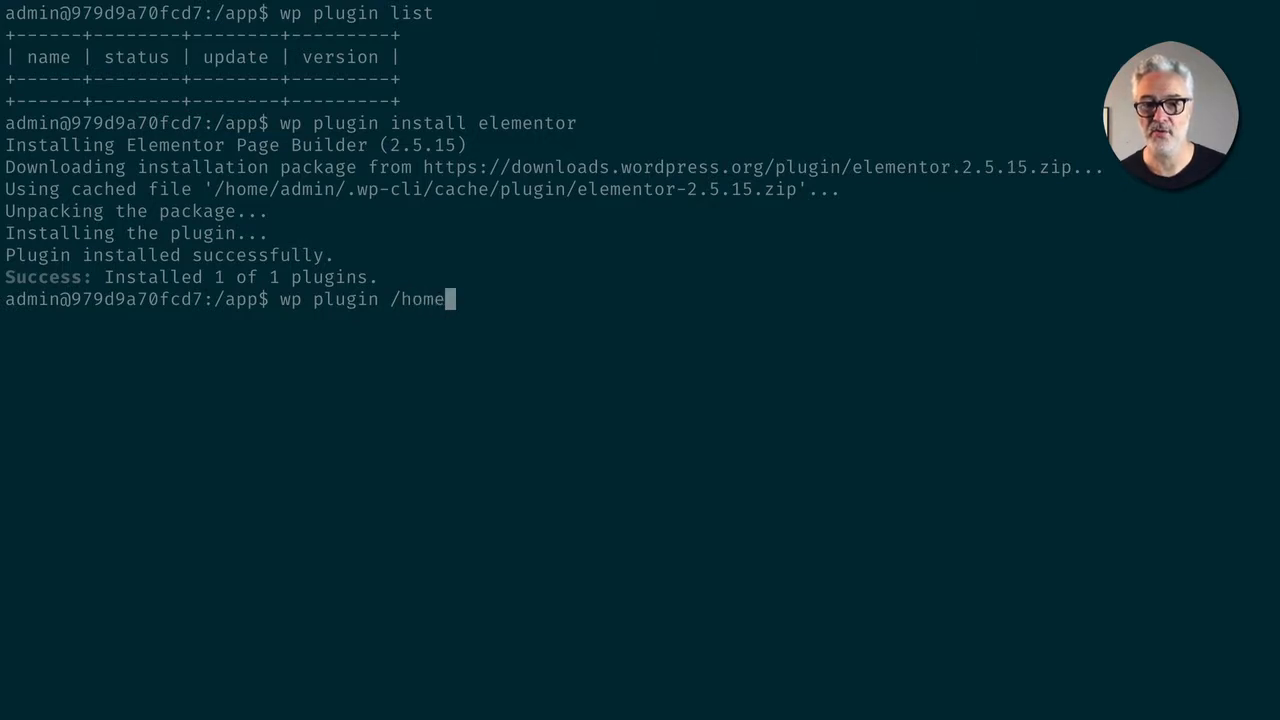
text(/admin/plugin)
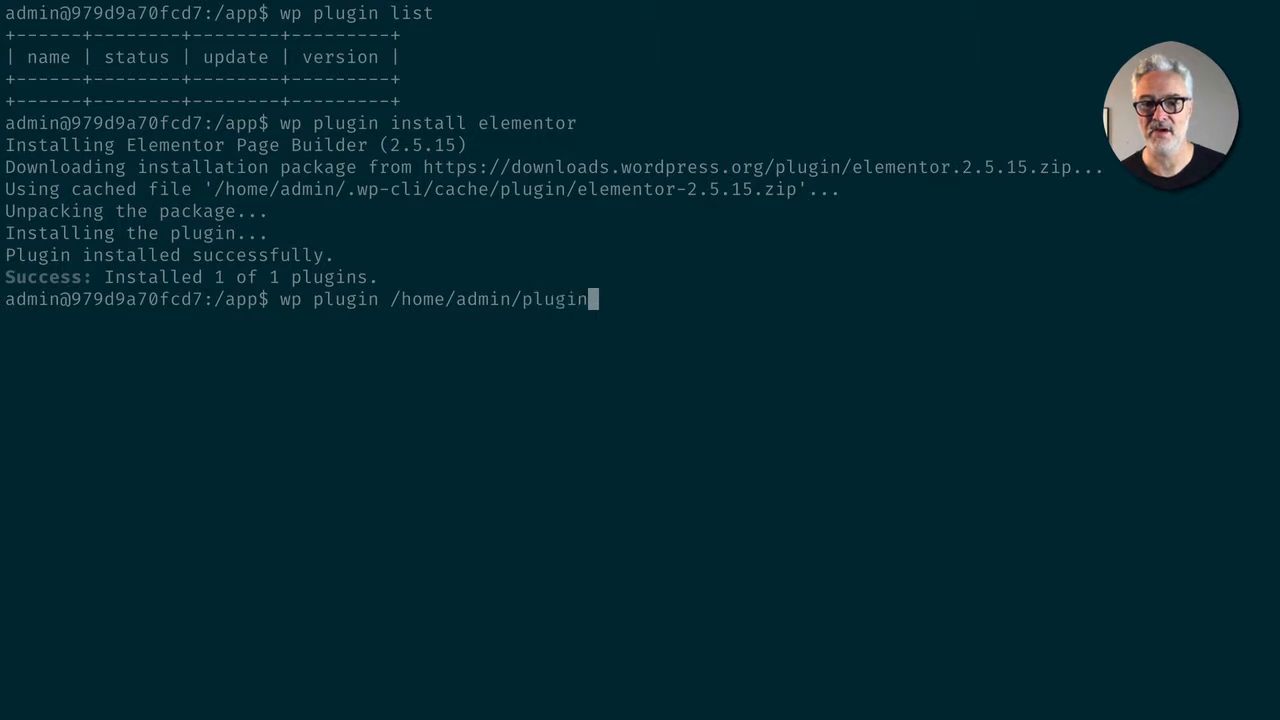
text(s/*)
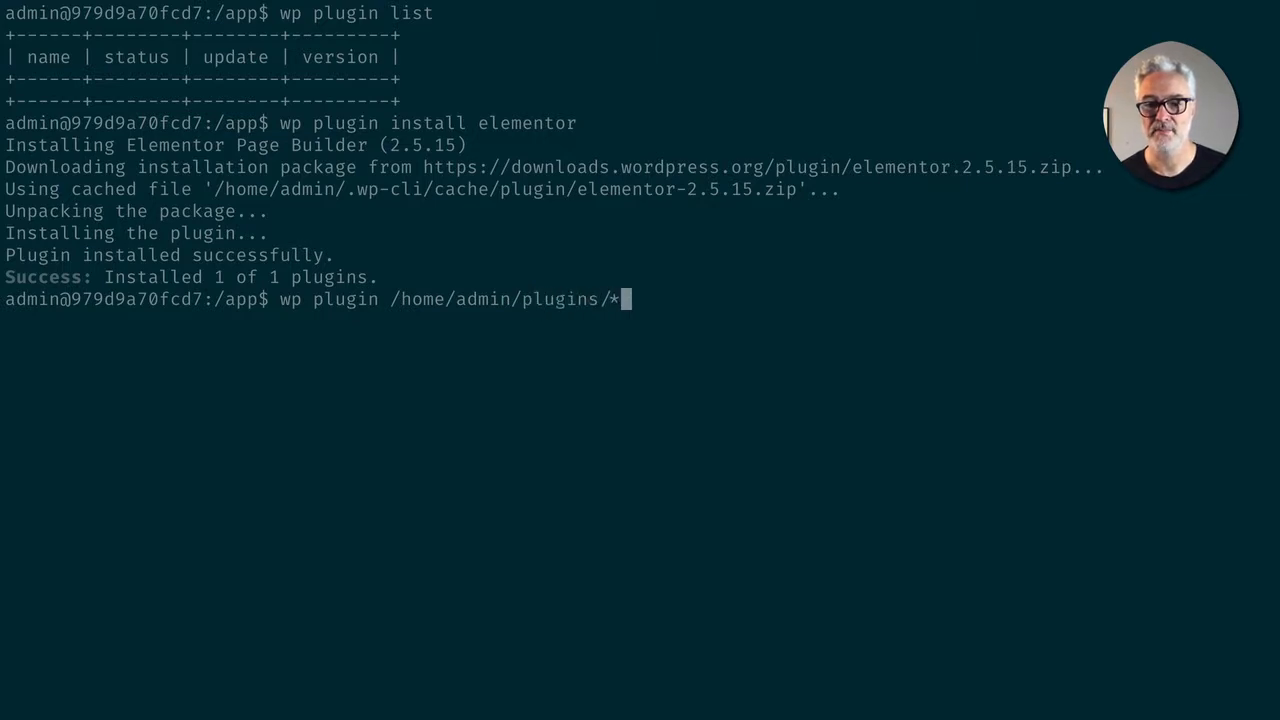
text(.zip)
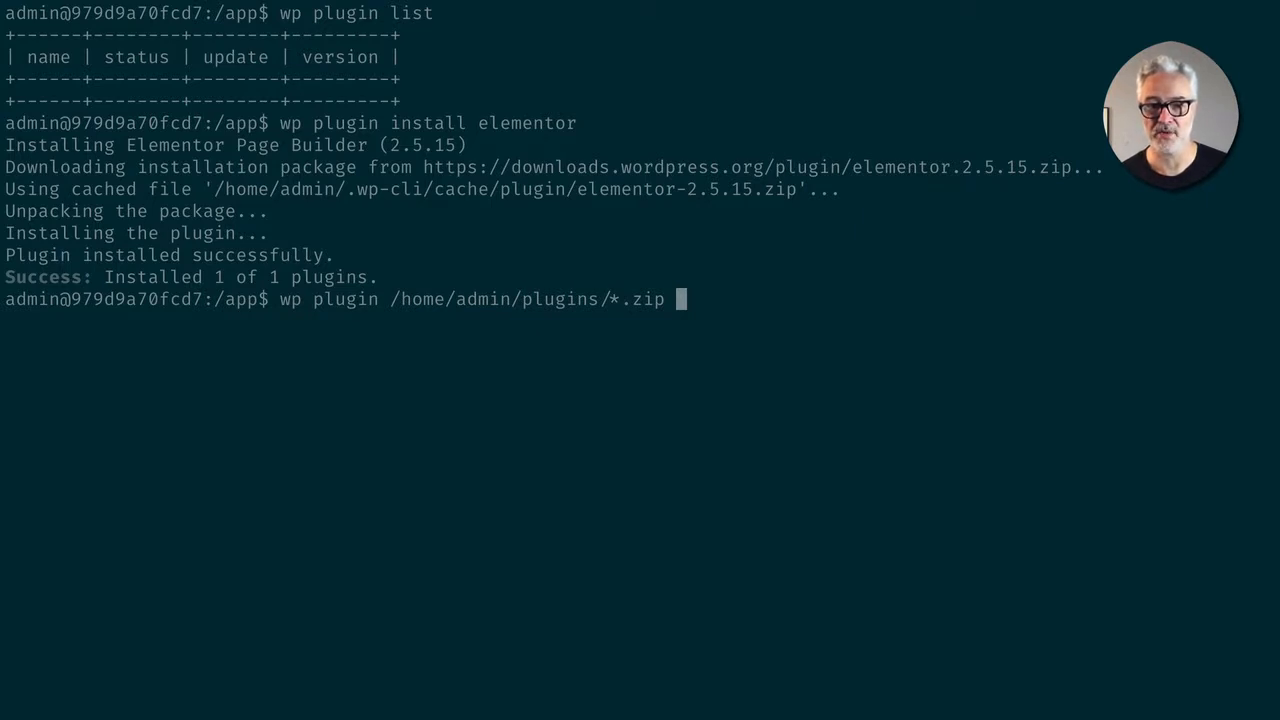
key(Return)
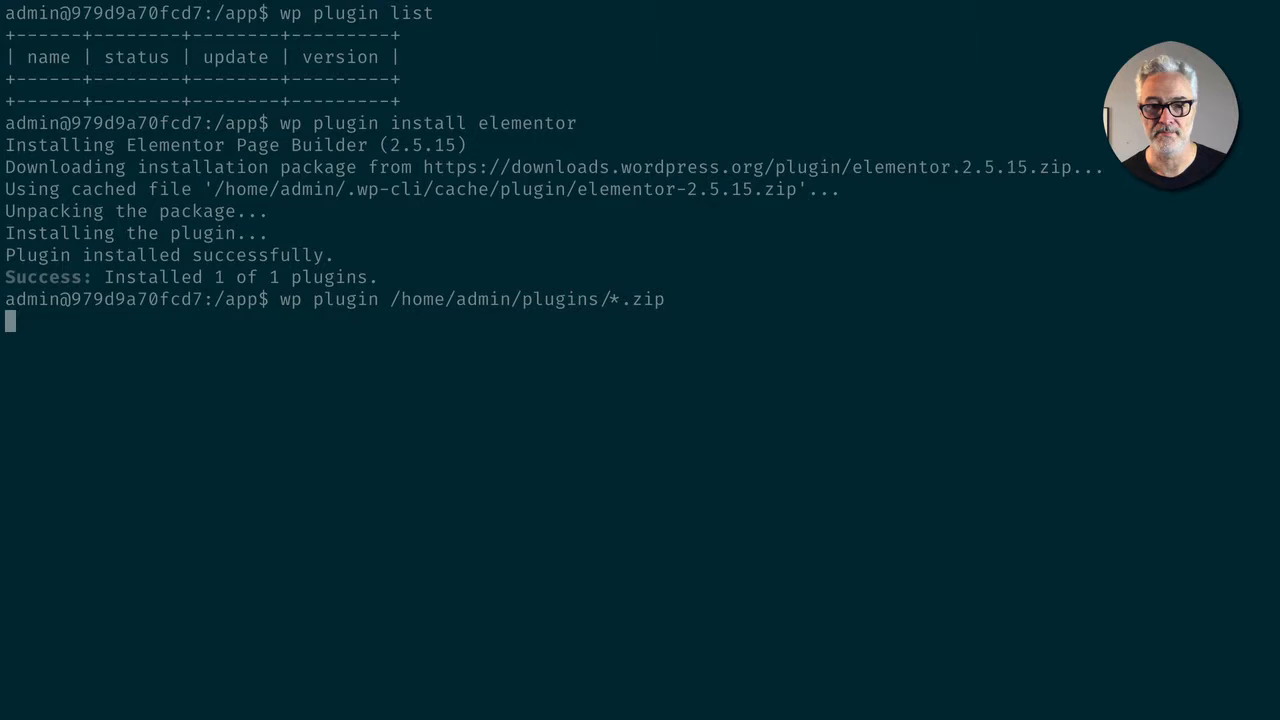
Recall the command, add install, and install the Elementor Pro 2.4.5 zip
key(Return)
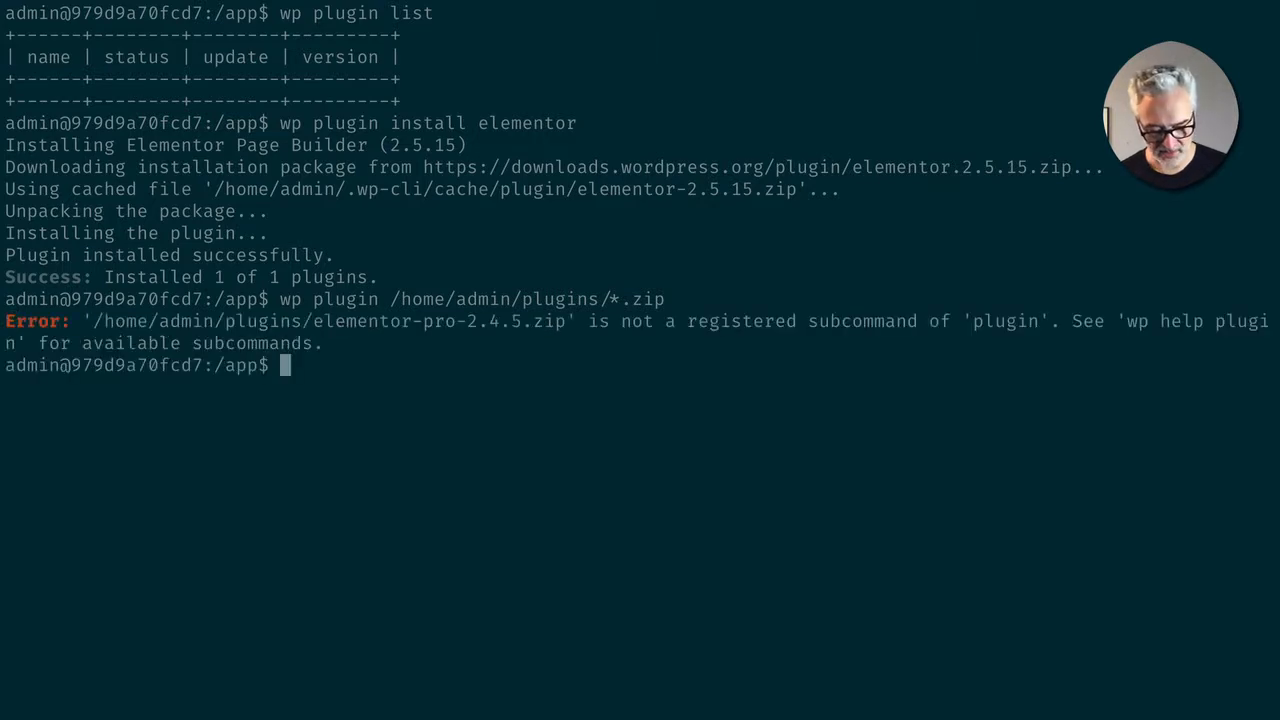
key(Up)
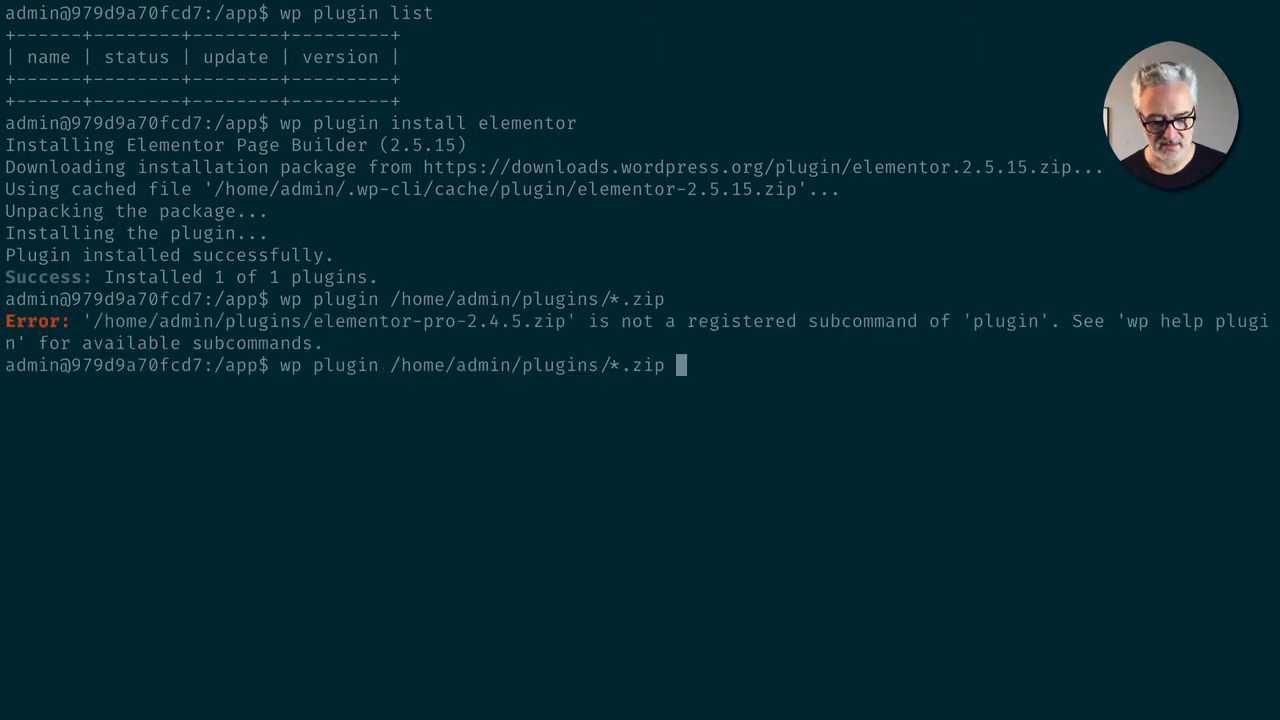
mouse_move(548, 364)
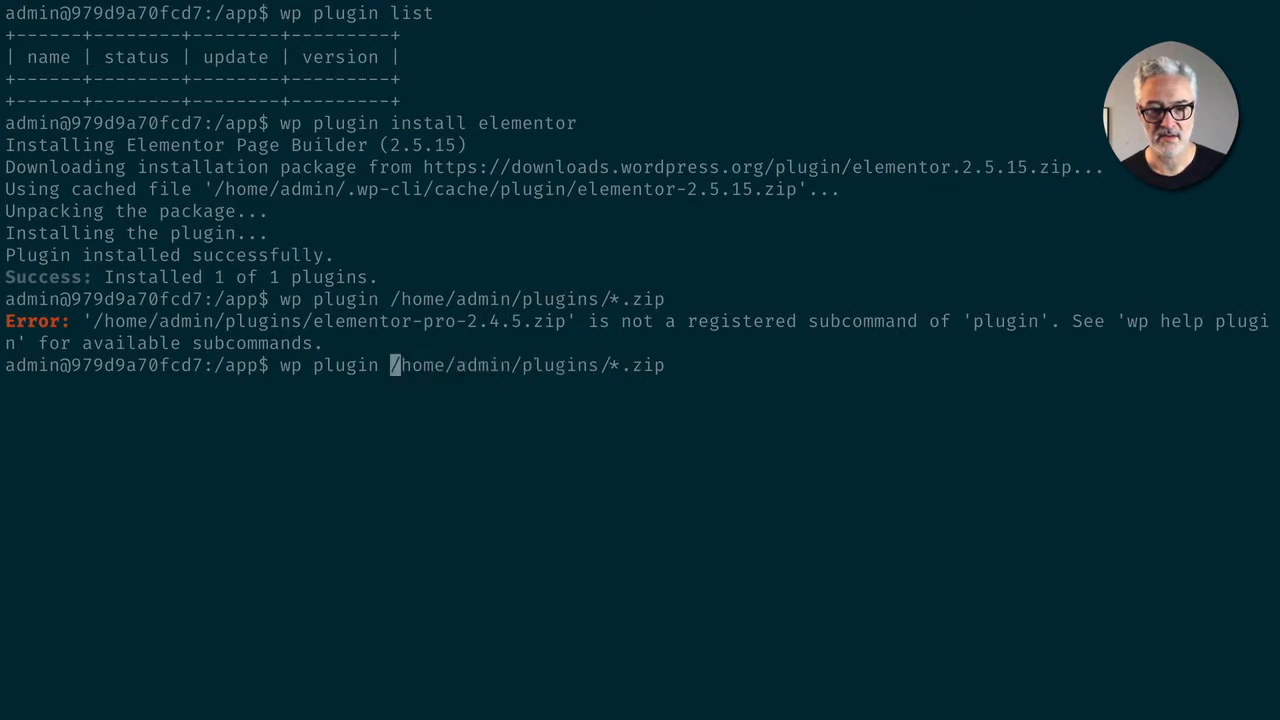
text(install)
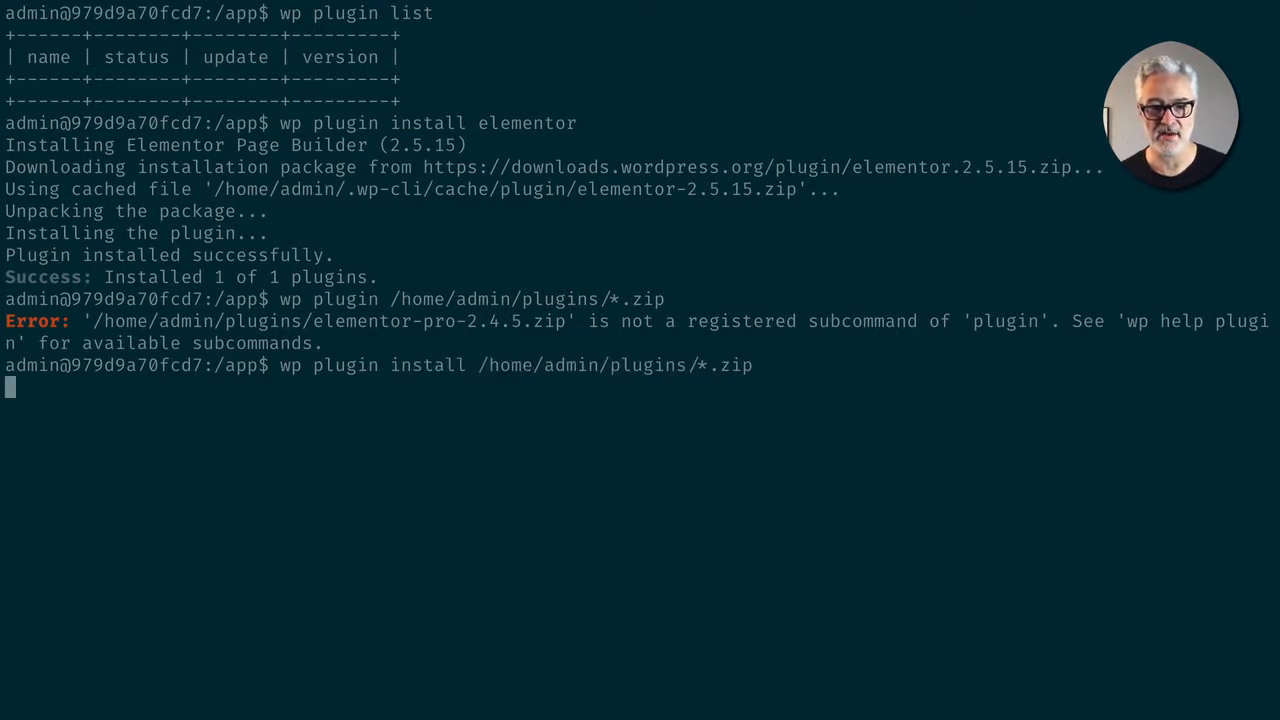
key(Return)
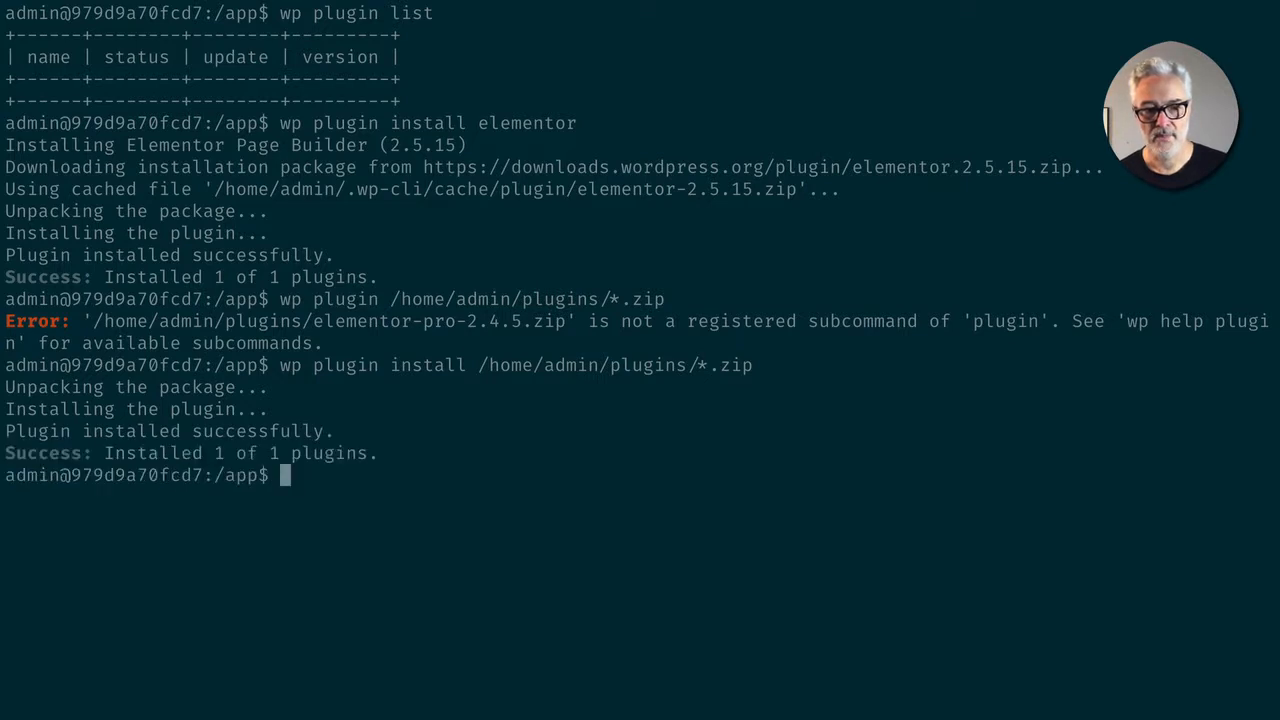
Run wp plugin list showing elementor 2.5.15 and elementor-pro 2.4.5 inactive
text(wp)
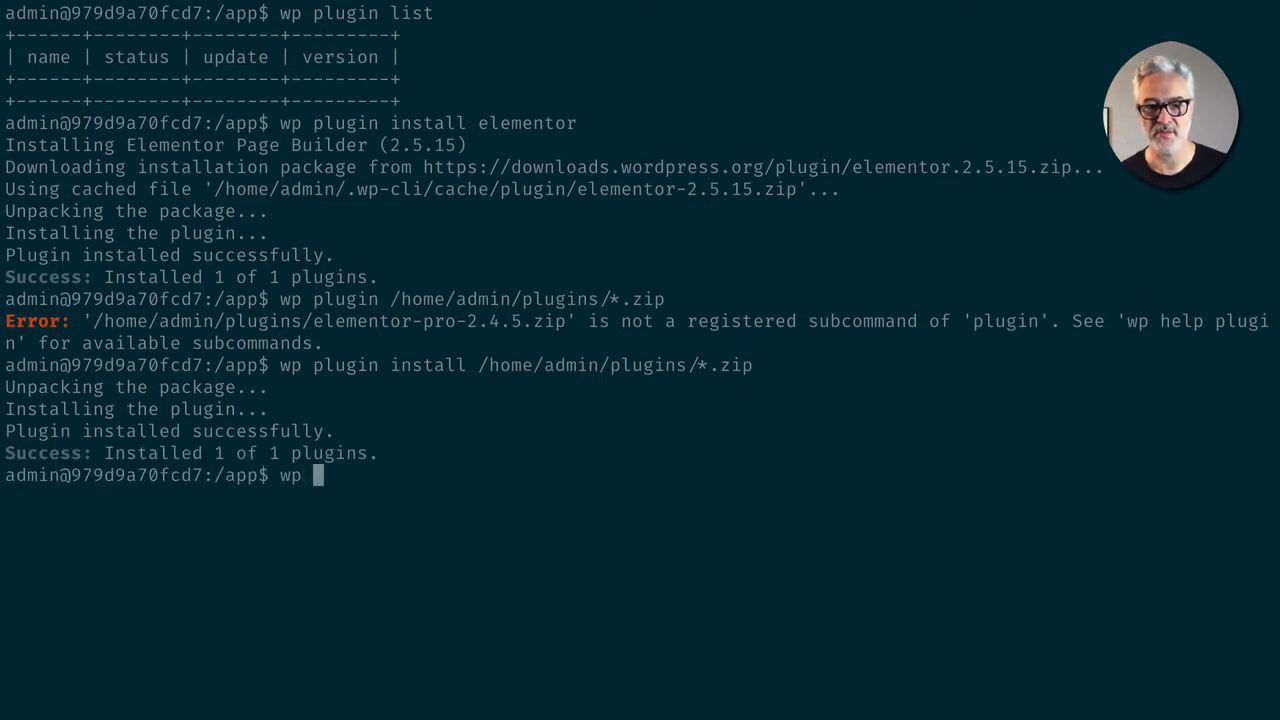
text(plugin list)
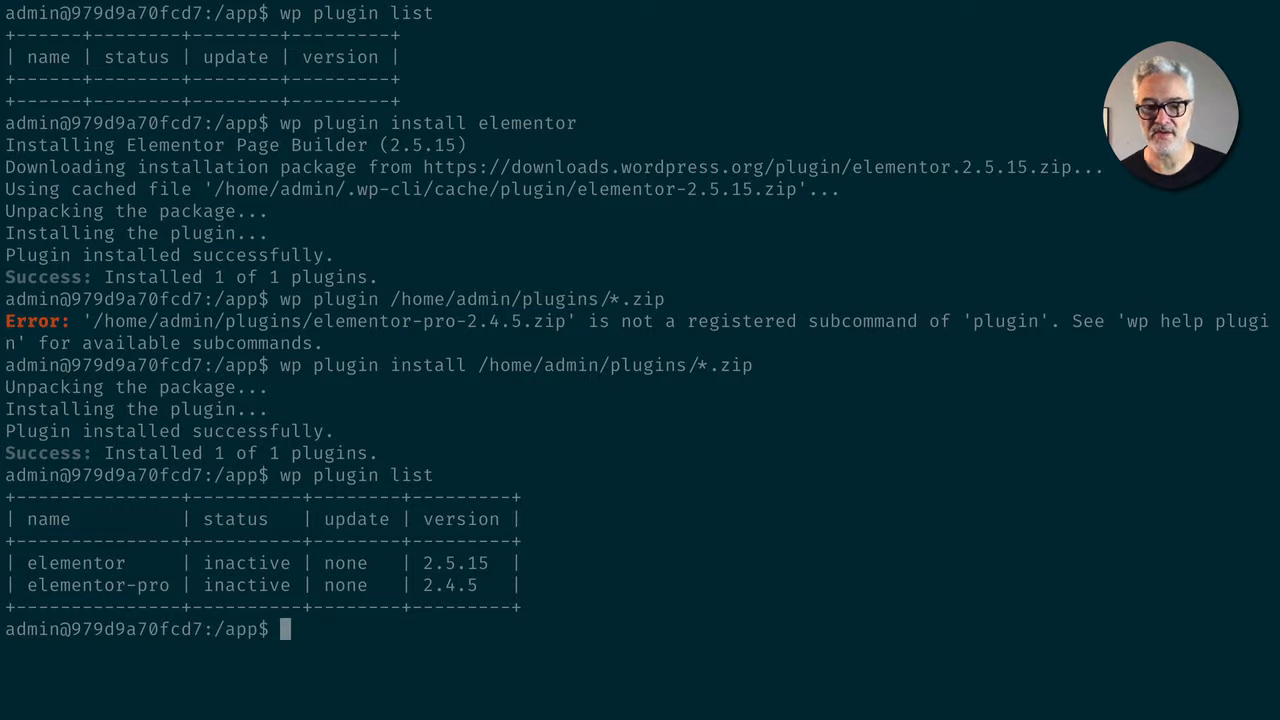
text(wp)
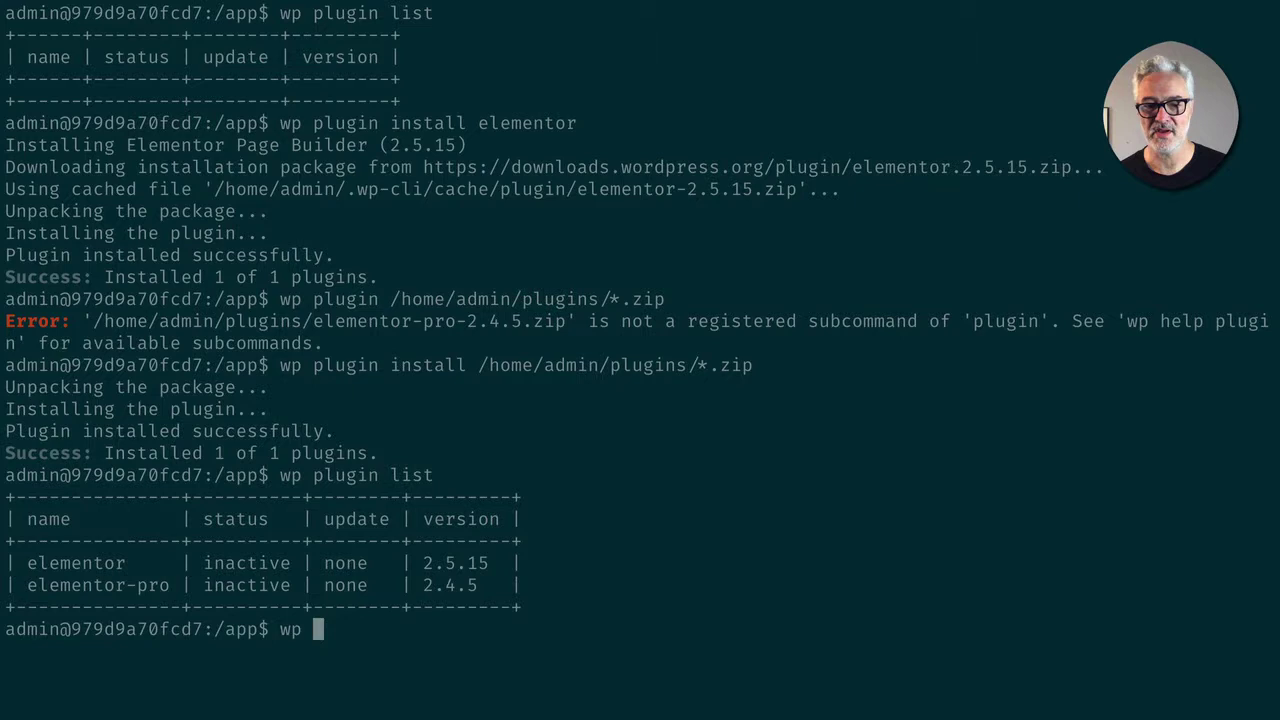
Run wp plugin delete elementor, removing the Elementor plugin
text(plugin)
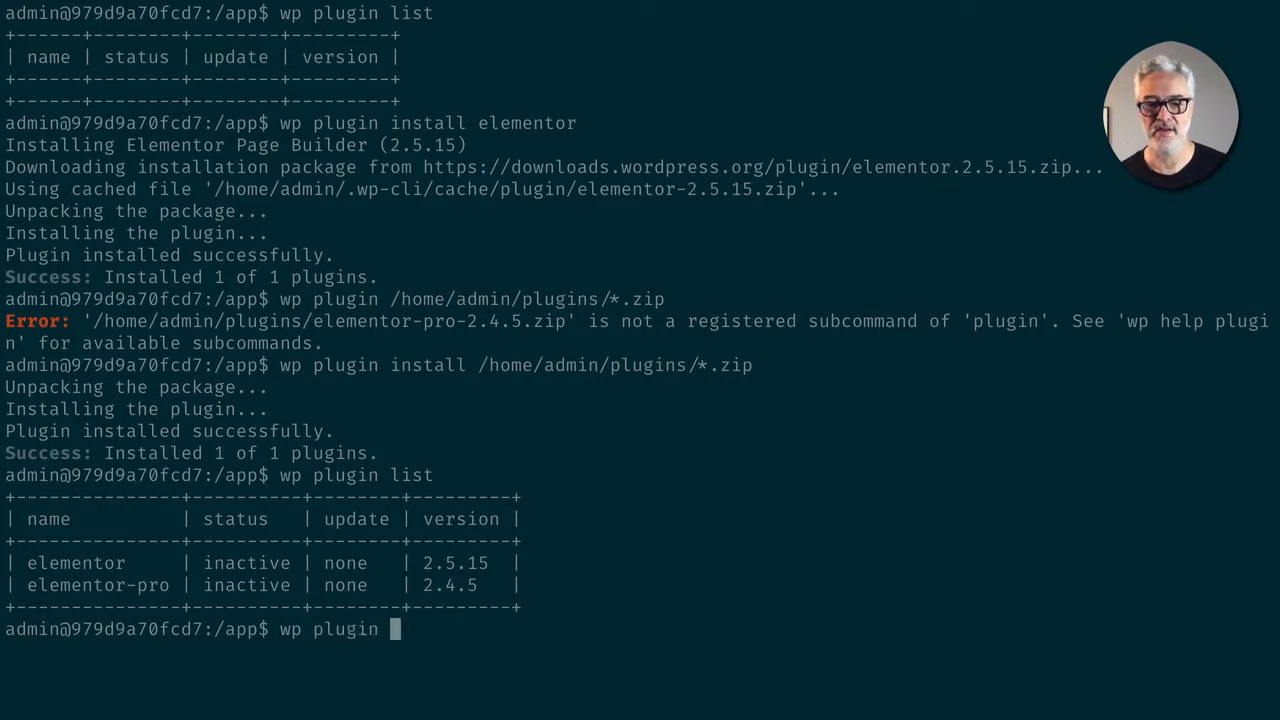
text(delete)
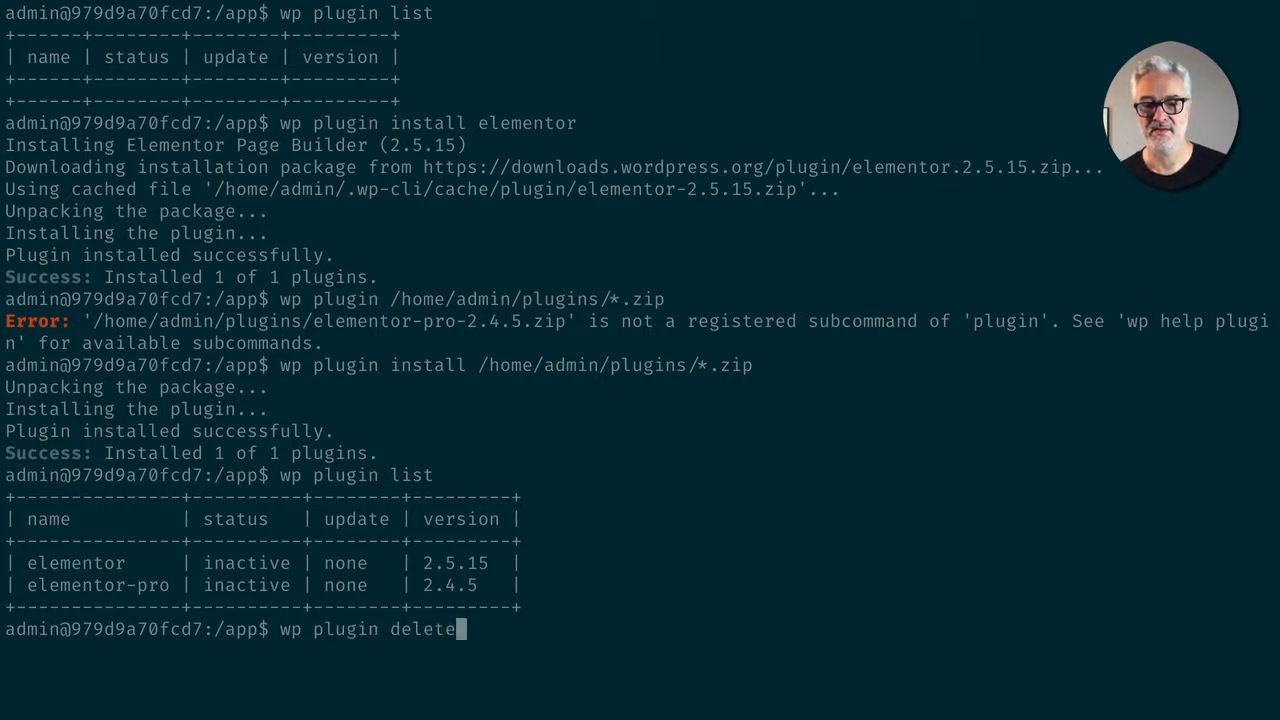
text(elementor)
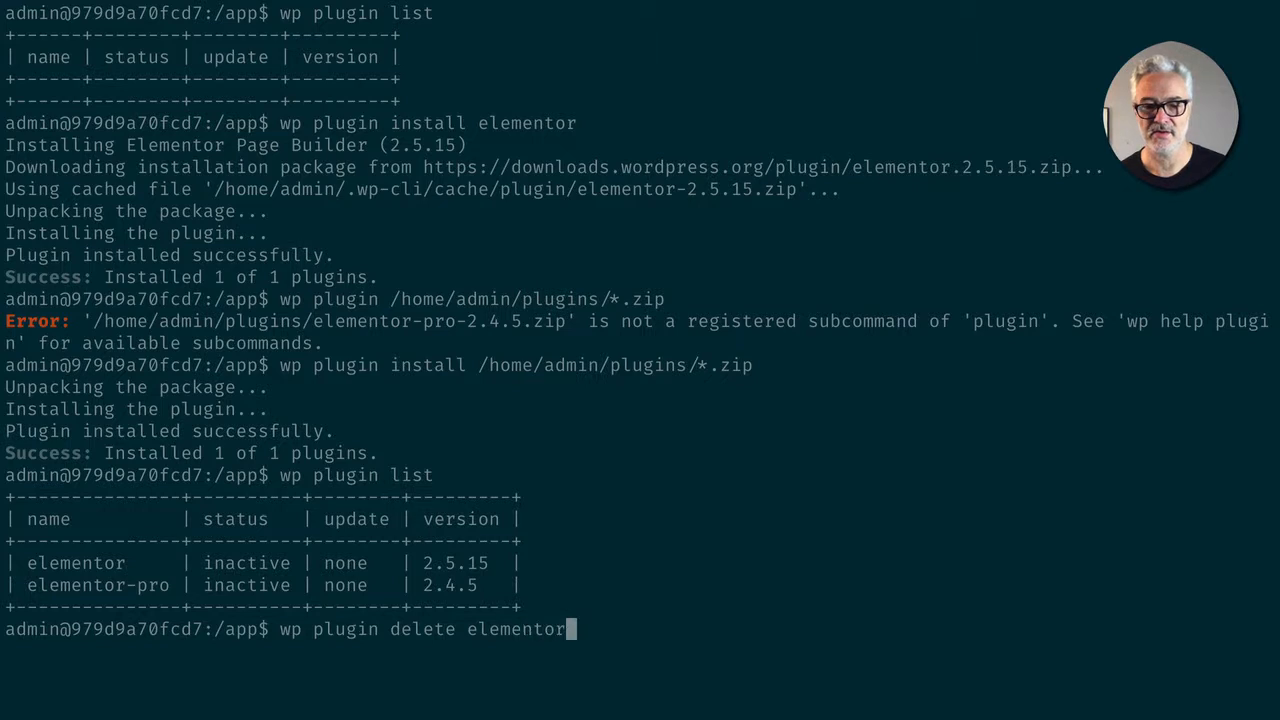
key(Return)
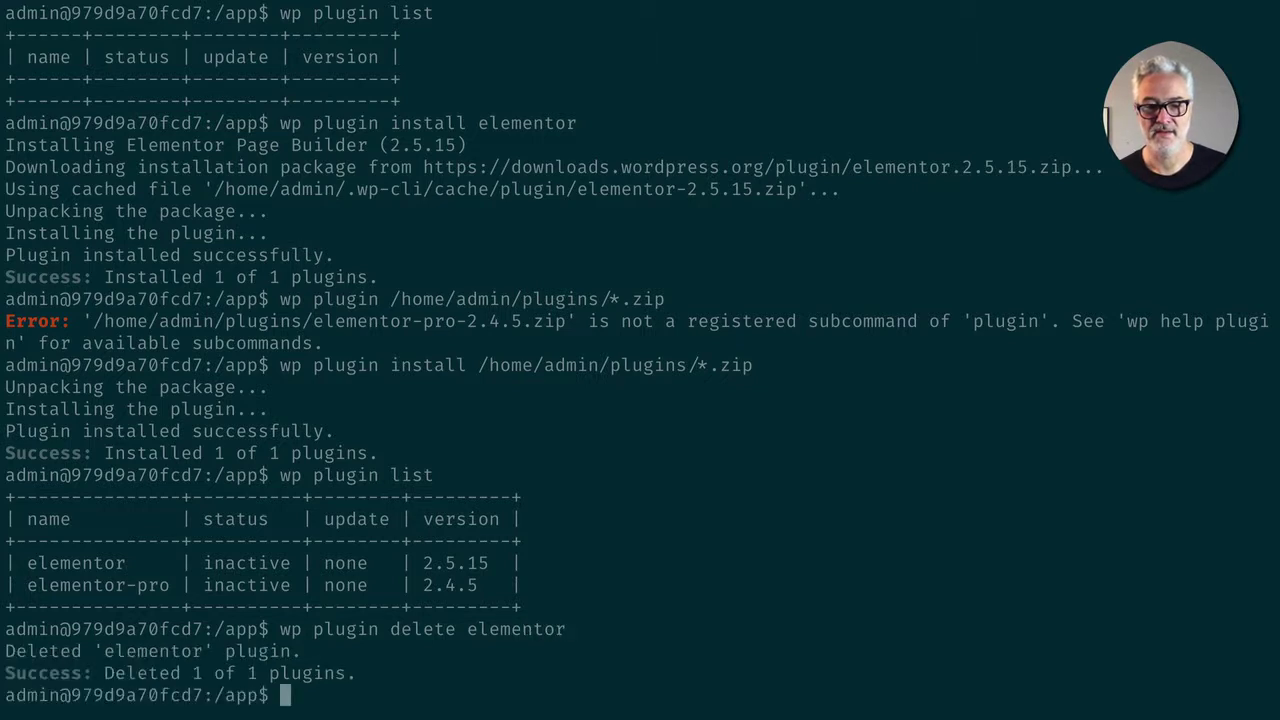
text(wp)
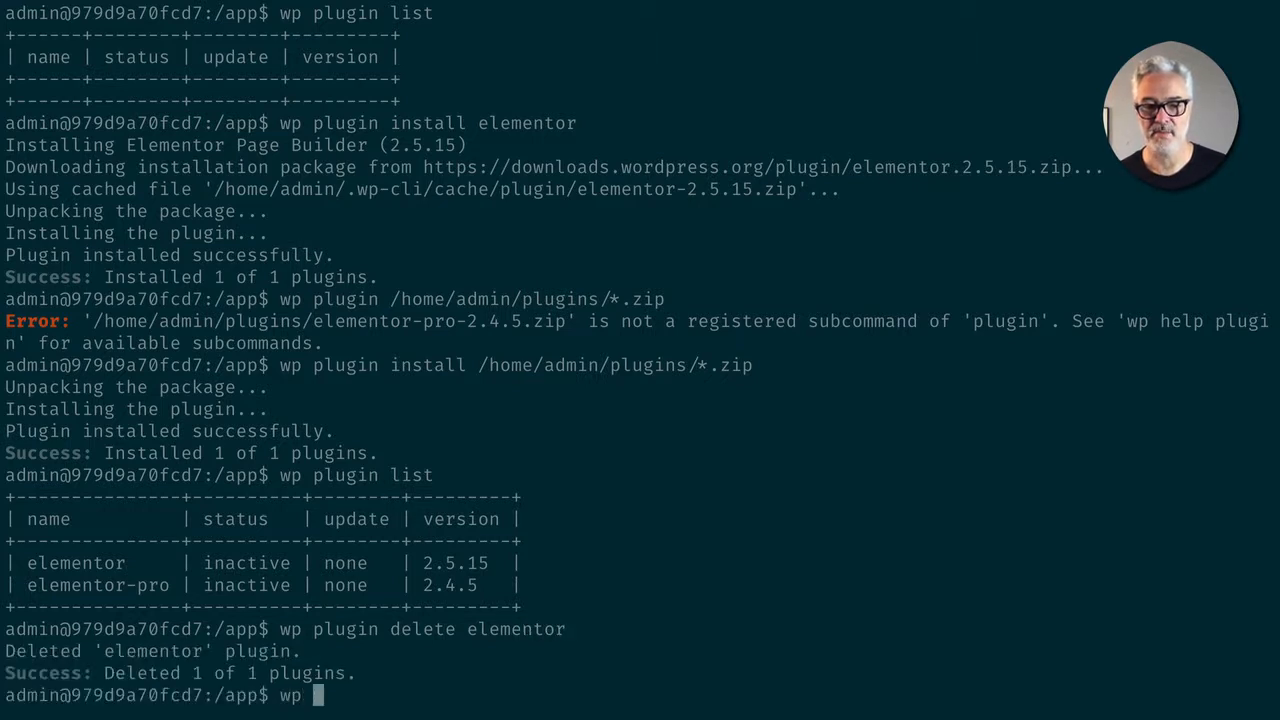
Run wp plugin install elementor --activate to reinstall and activate Elementor 2.5.15
text(plugin)
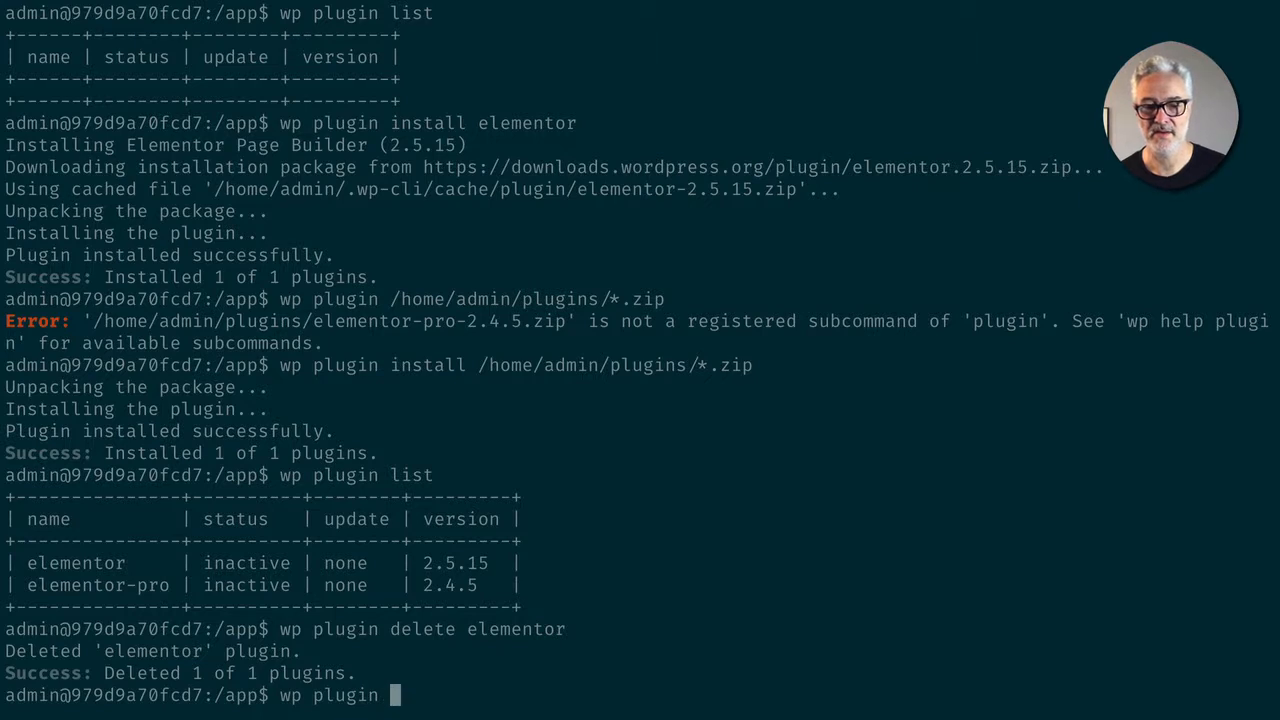
text(install elementor)
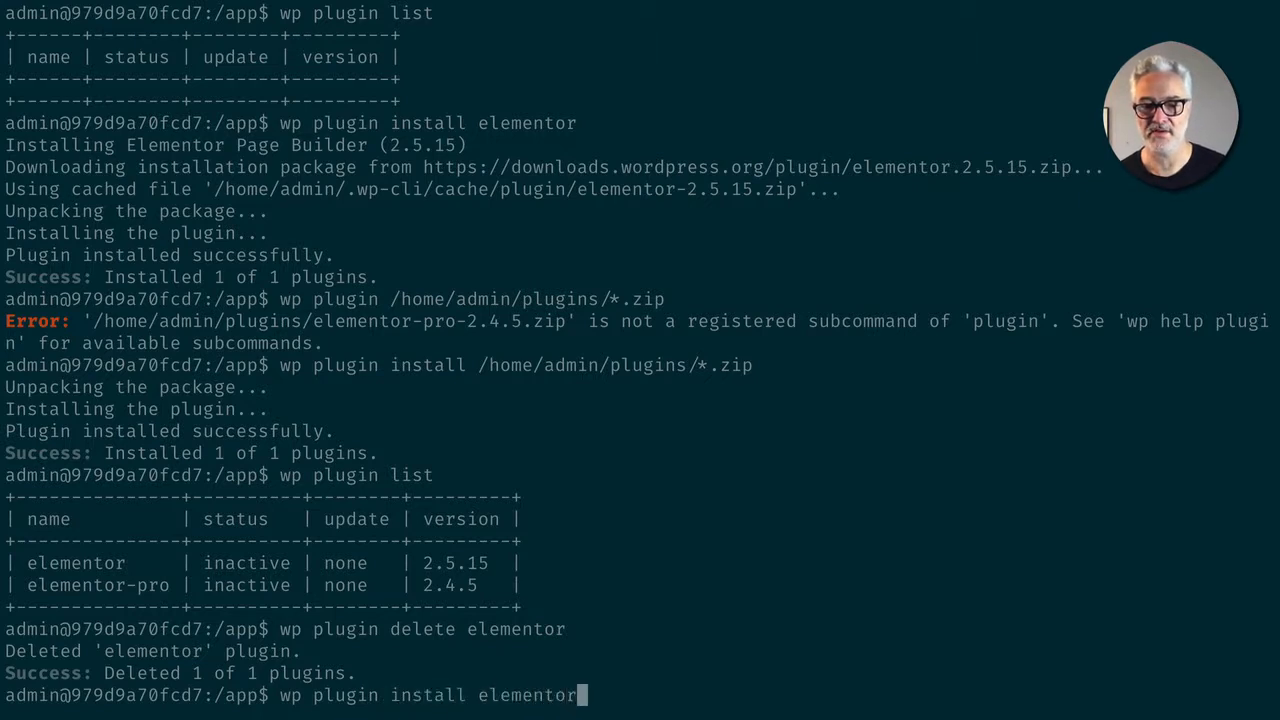
text(--activ)
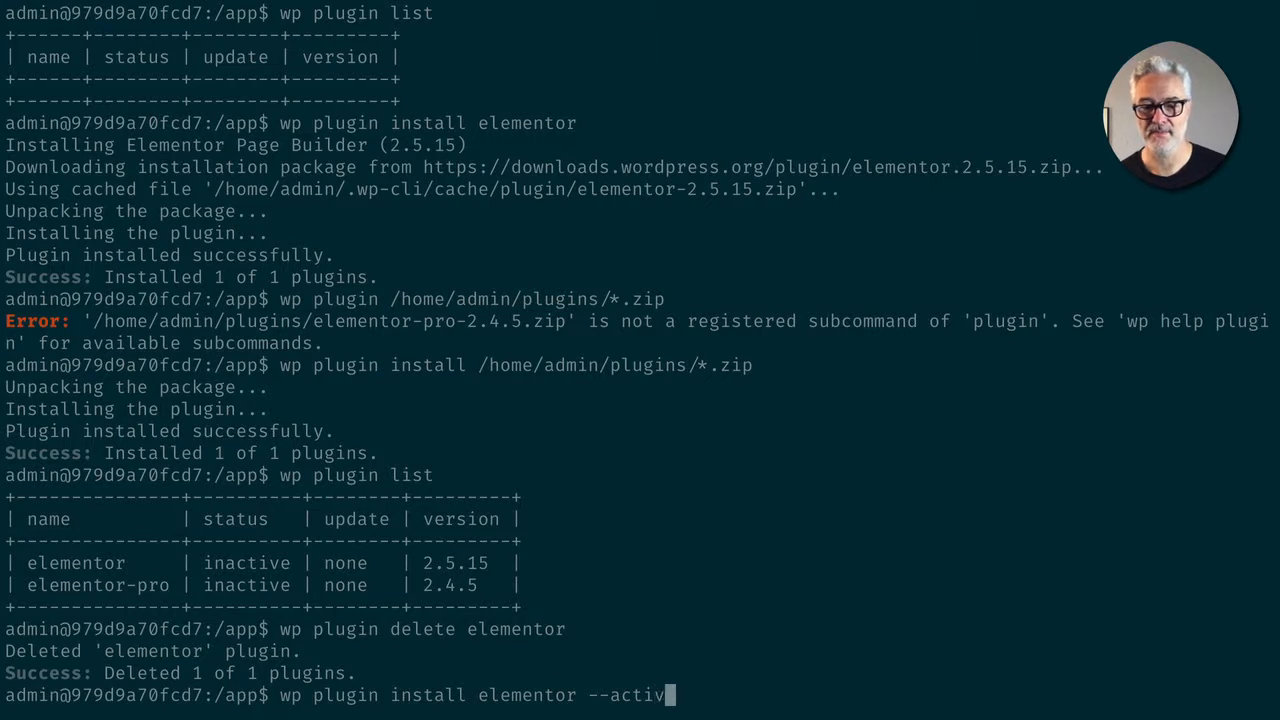
text(ate)
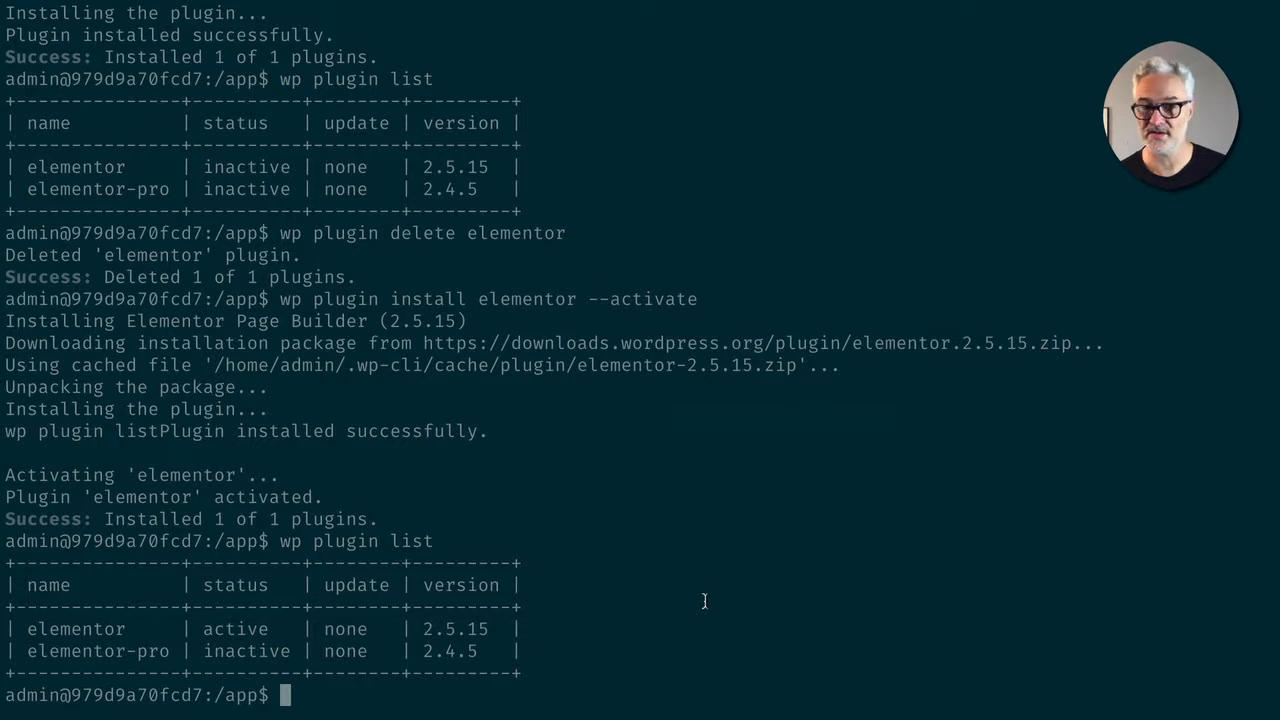
Run wp plugin activate elementor-pro, then start listing plugins to verify both are active
text(wp)
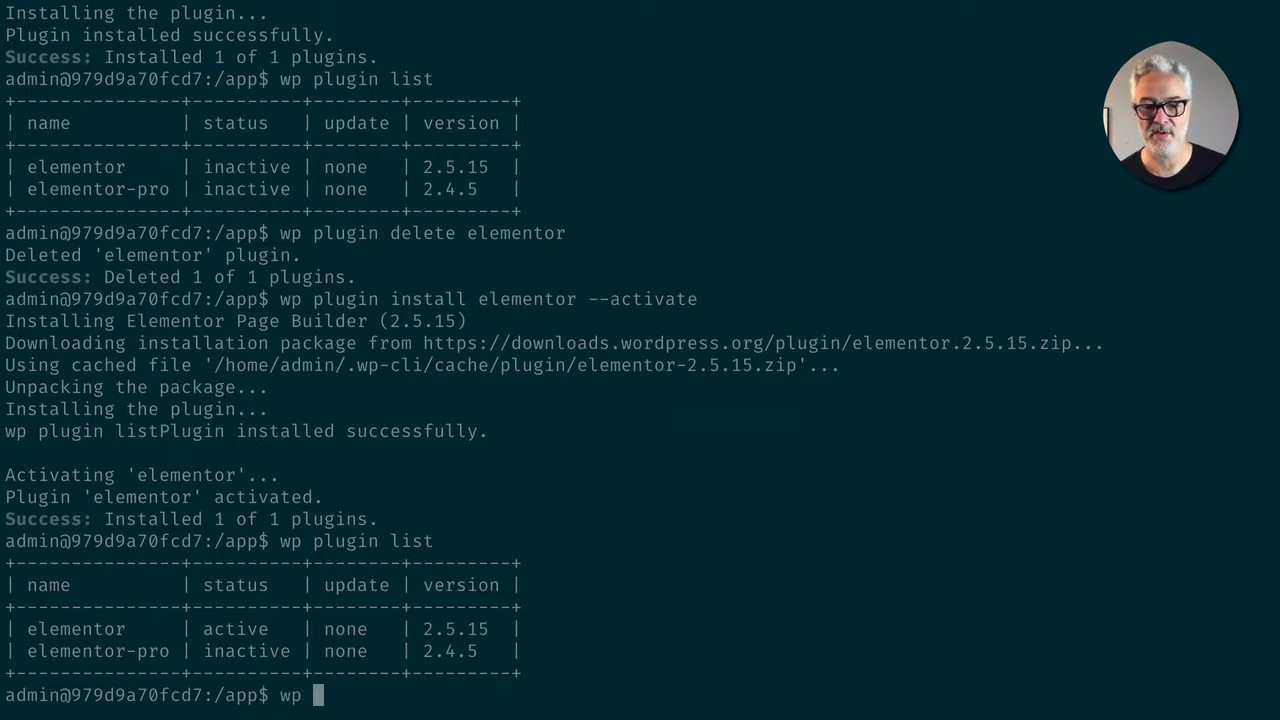
text(plugin)
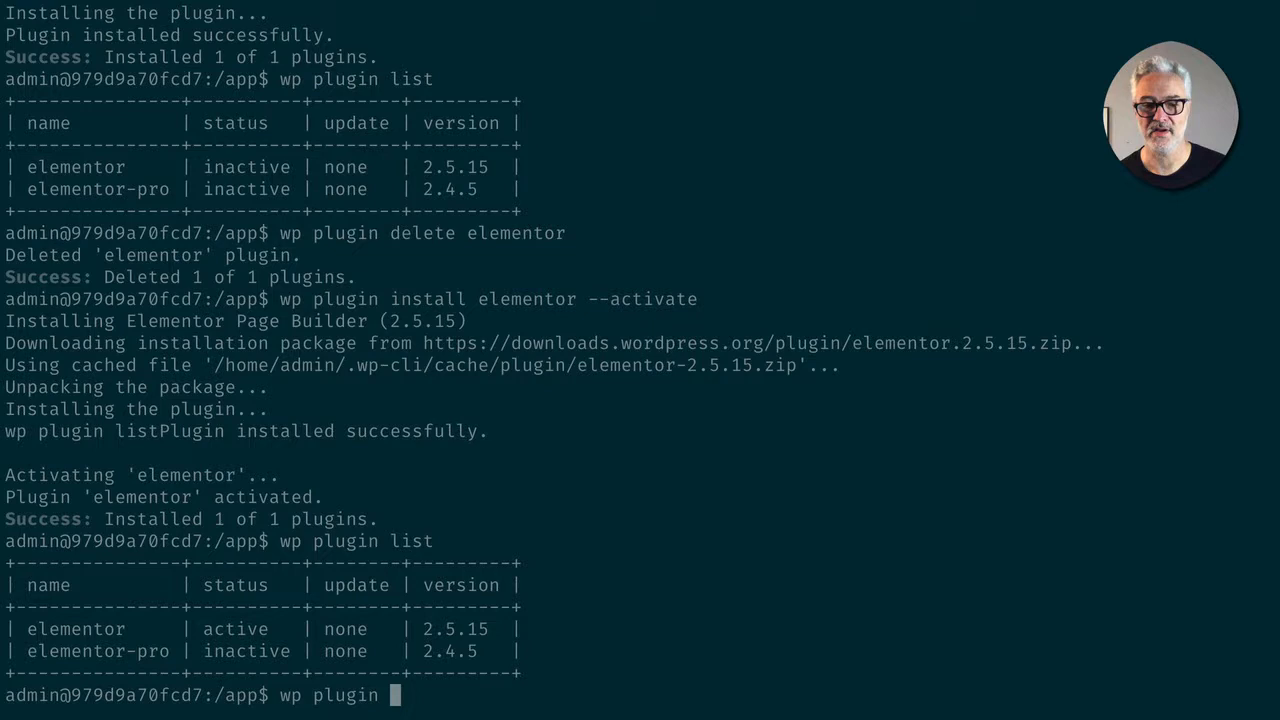
text(activ)
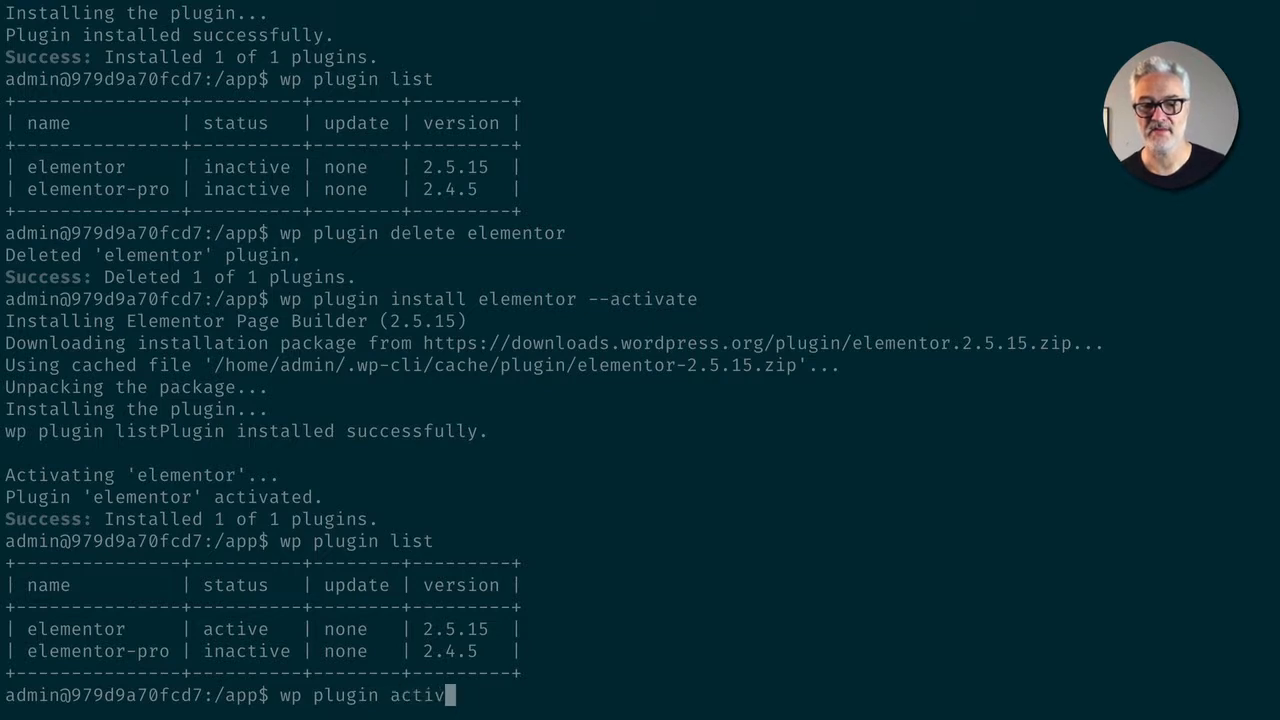
text(ate elementor-pro)
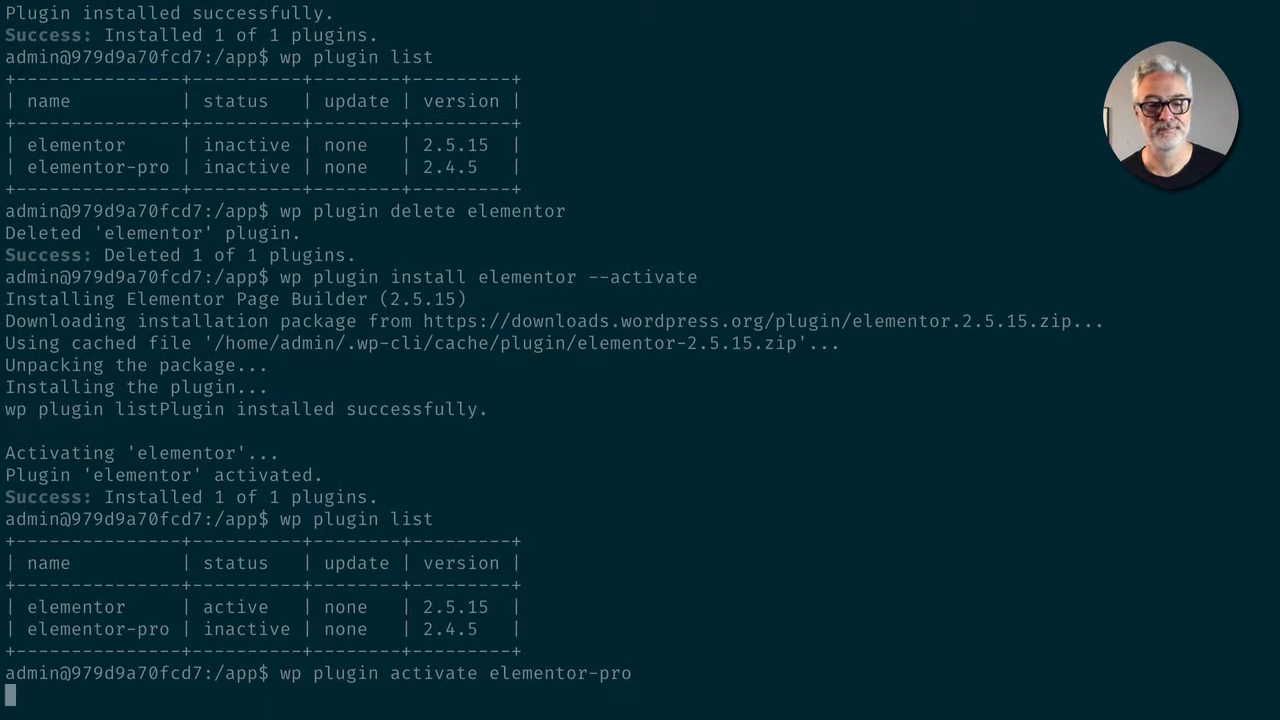
key(Return)
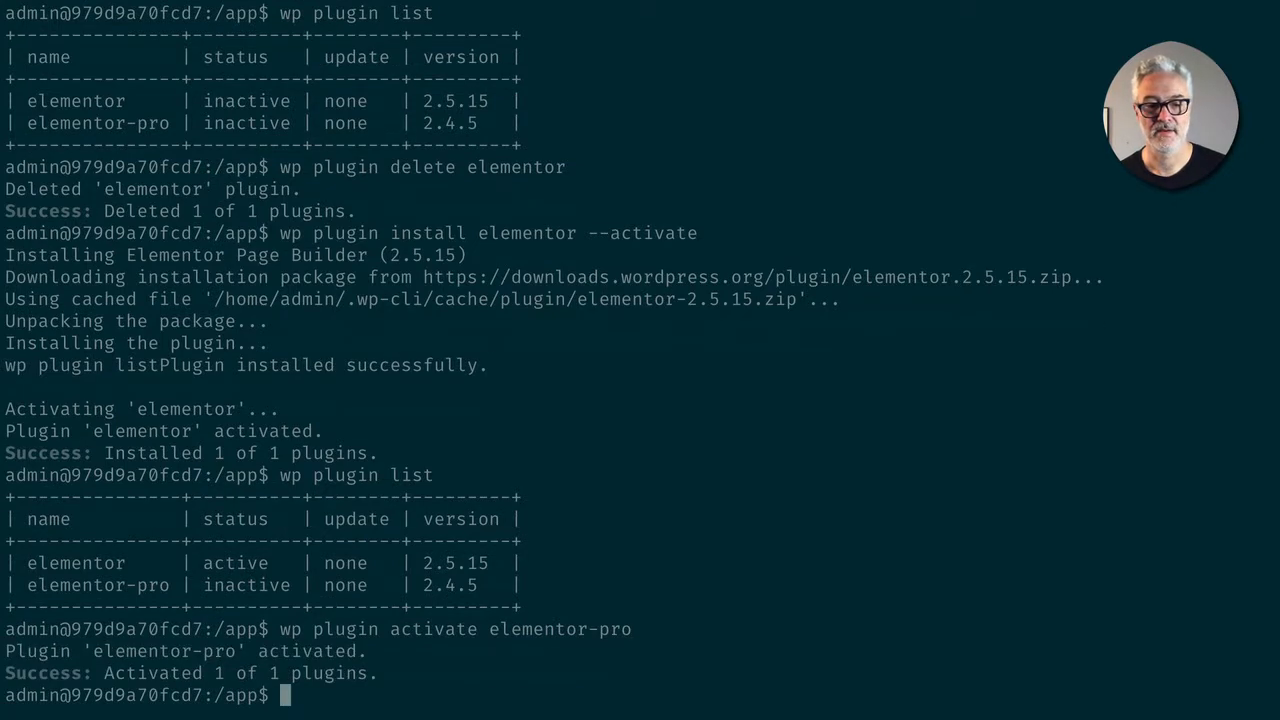
text(wp pli)
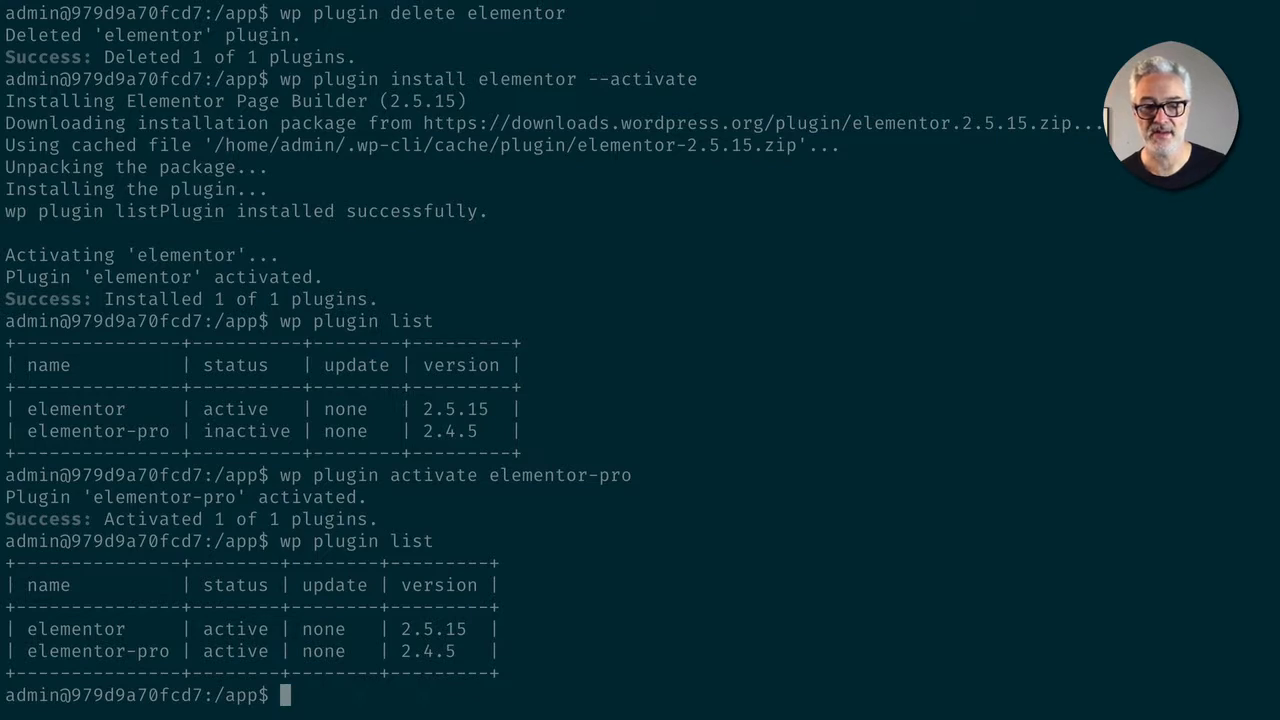
text(wp)
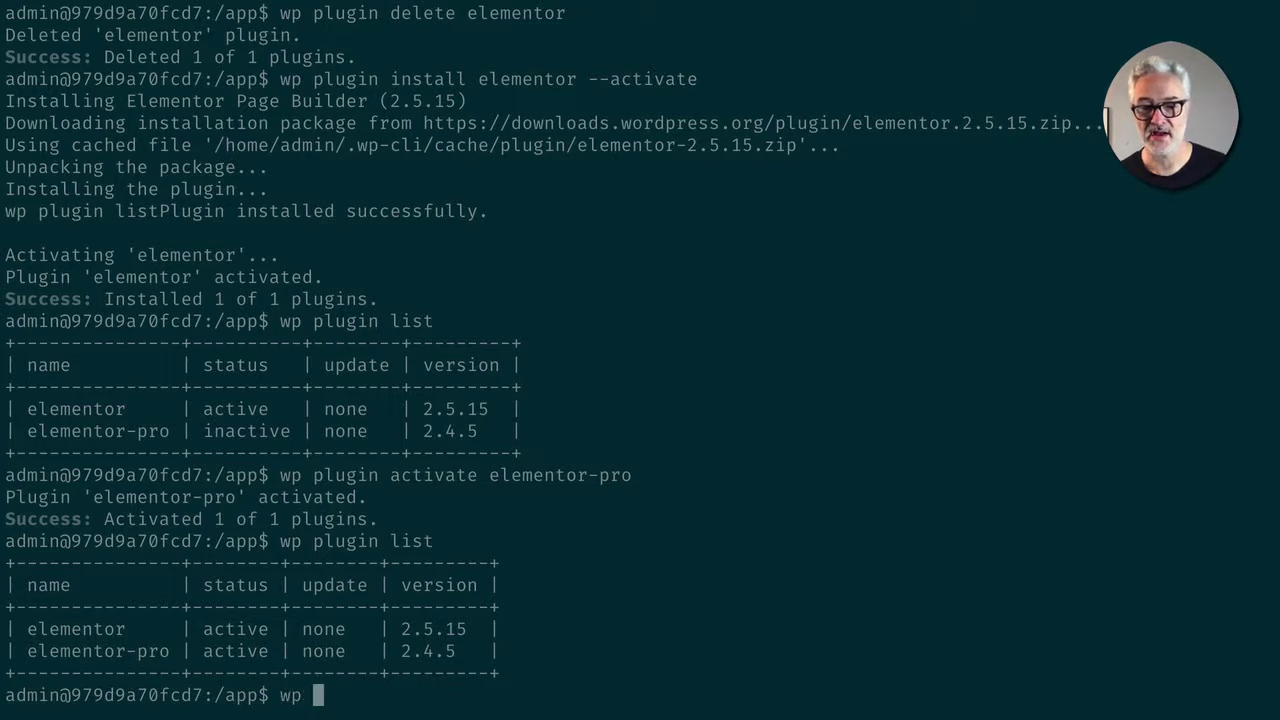
text(he)
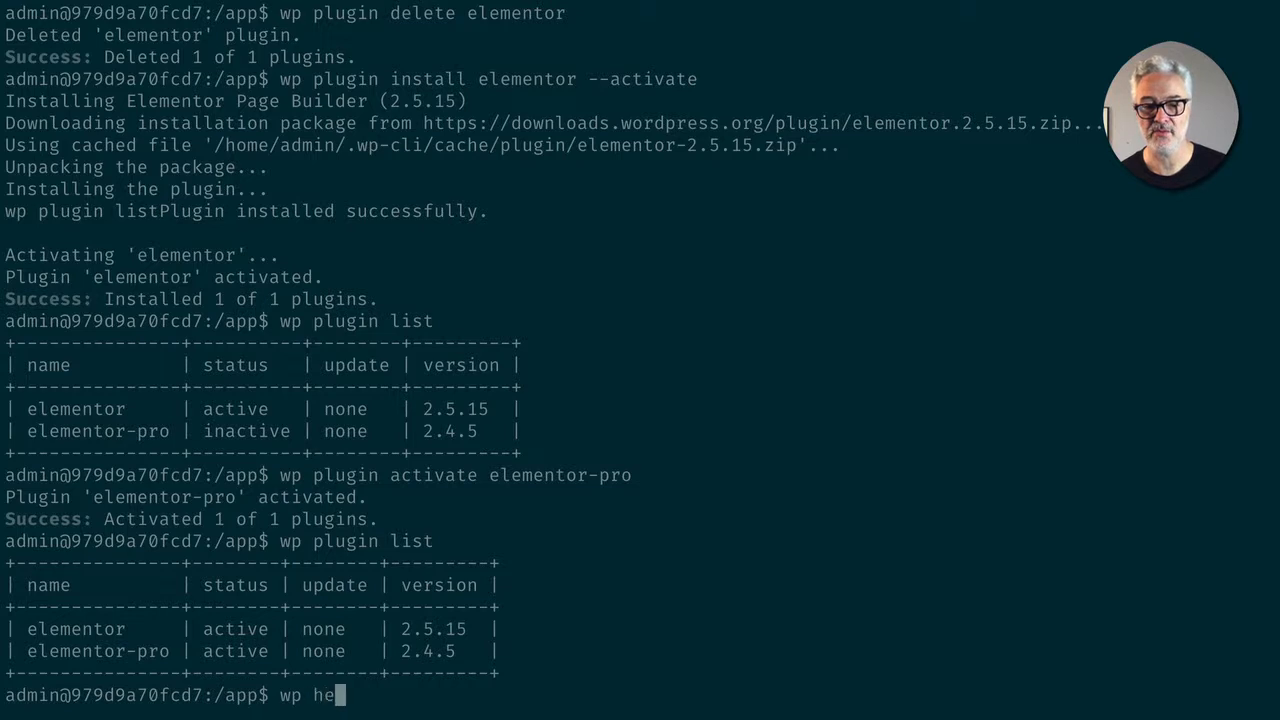
text(lp e)
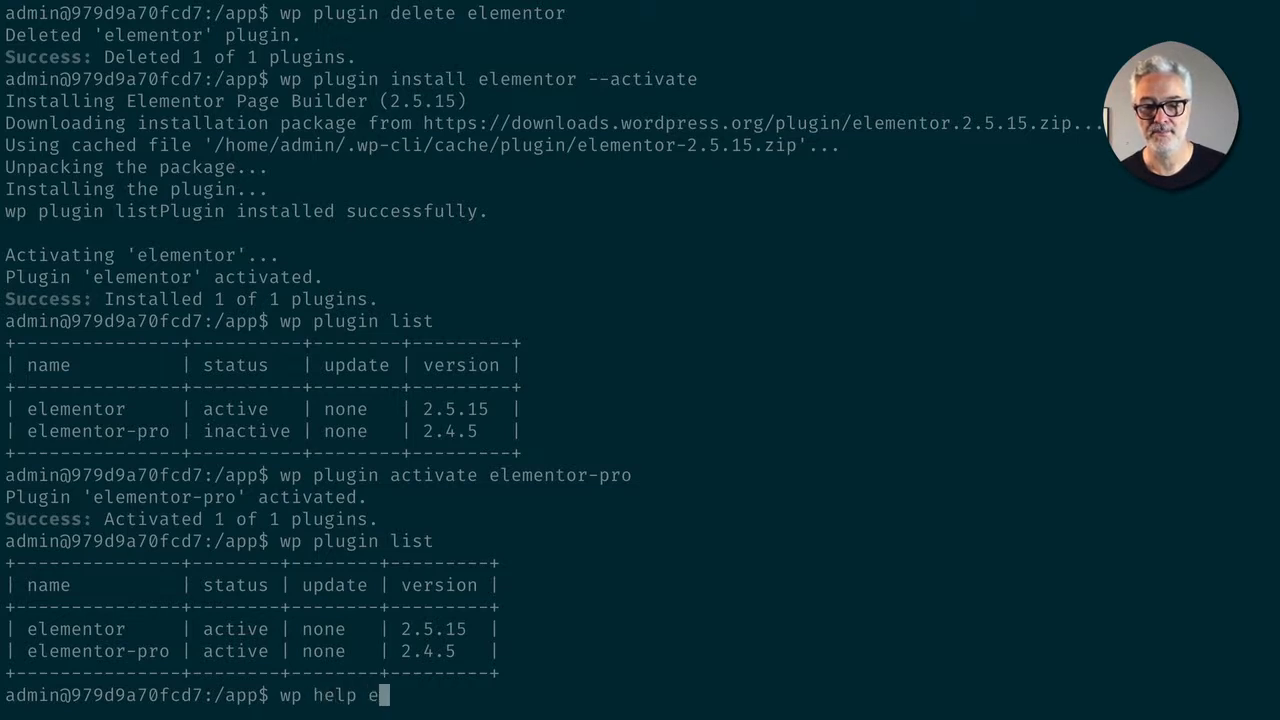
text(lm)
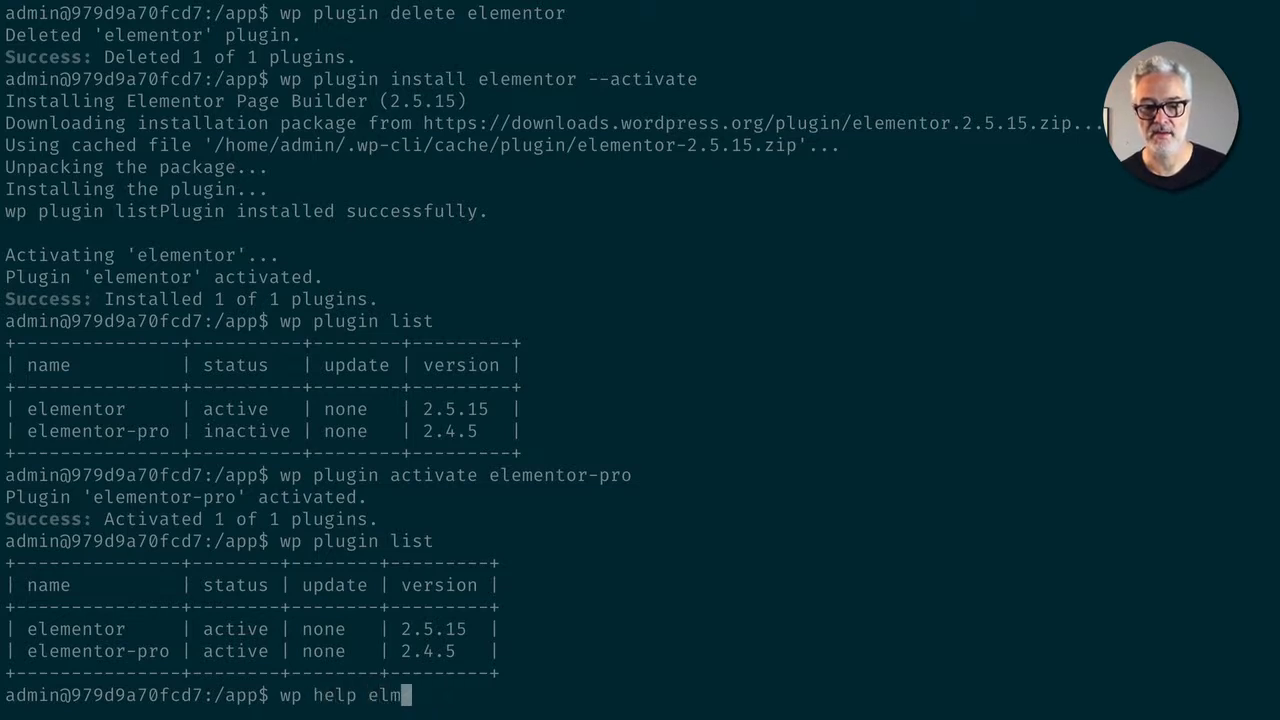
text(ementor)
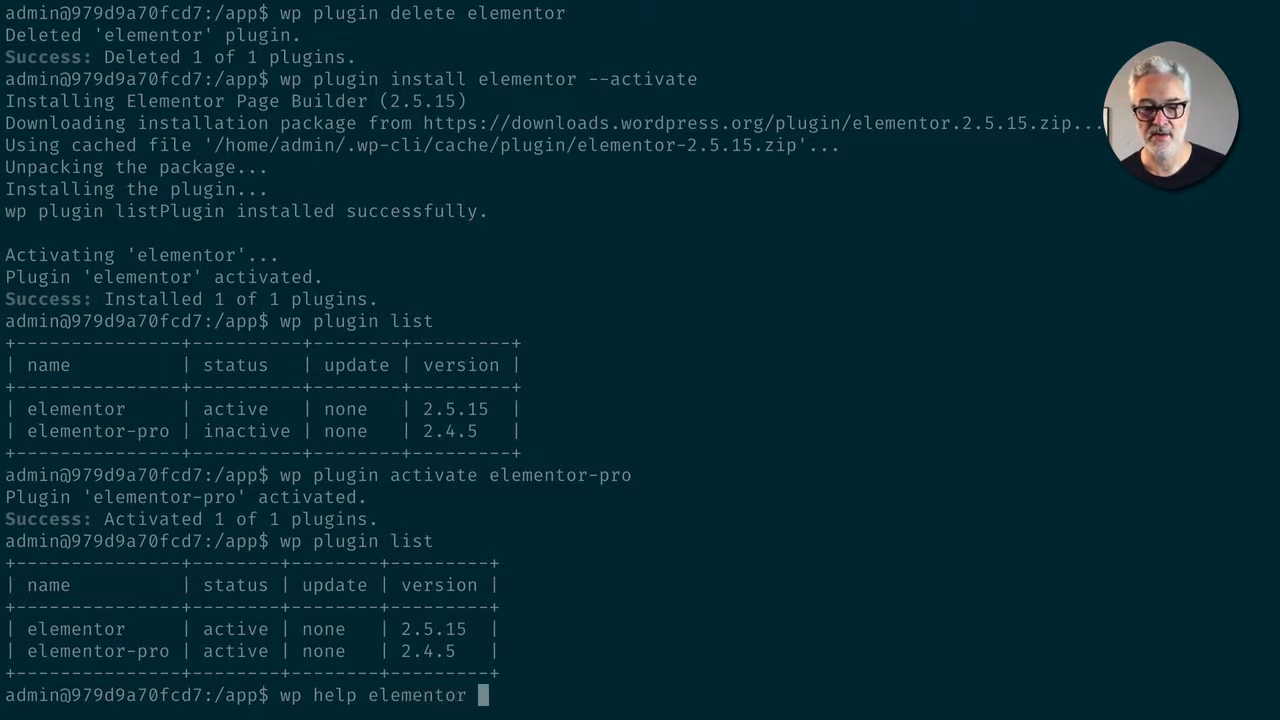
key(Return)
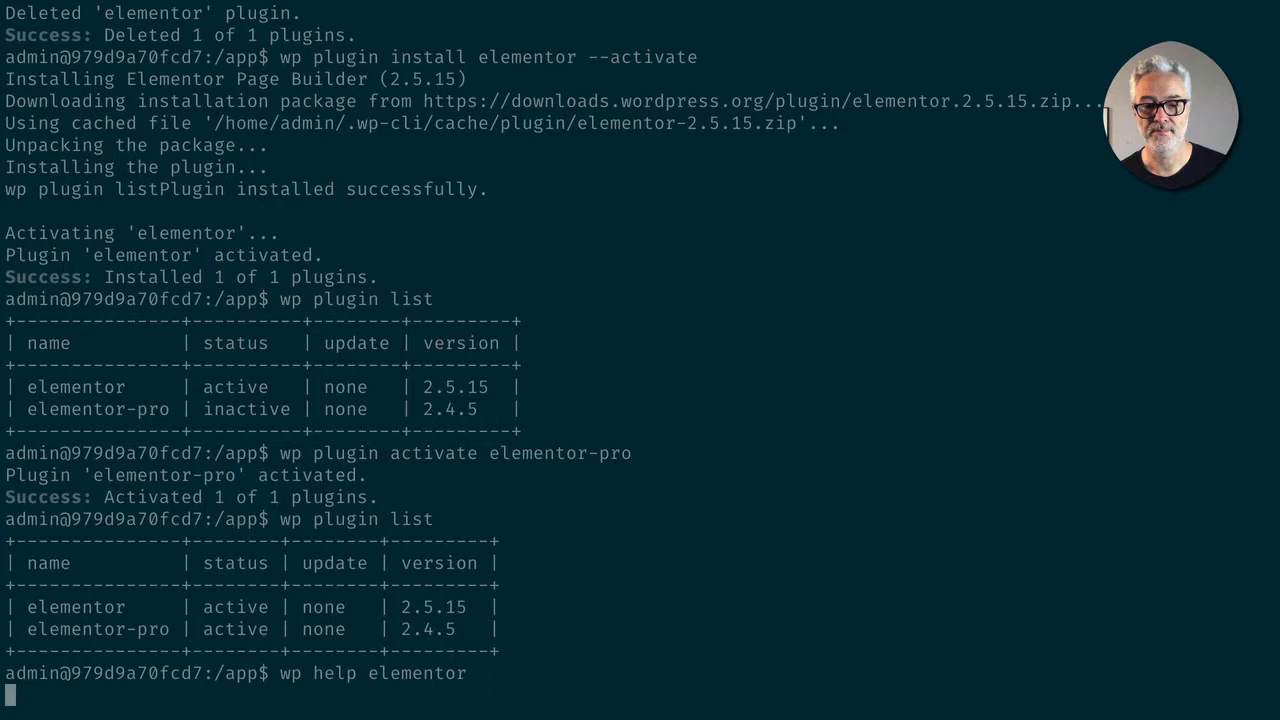
key(Return)
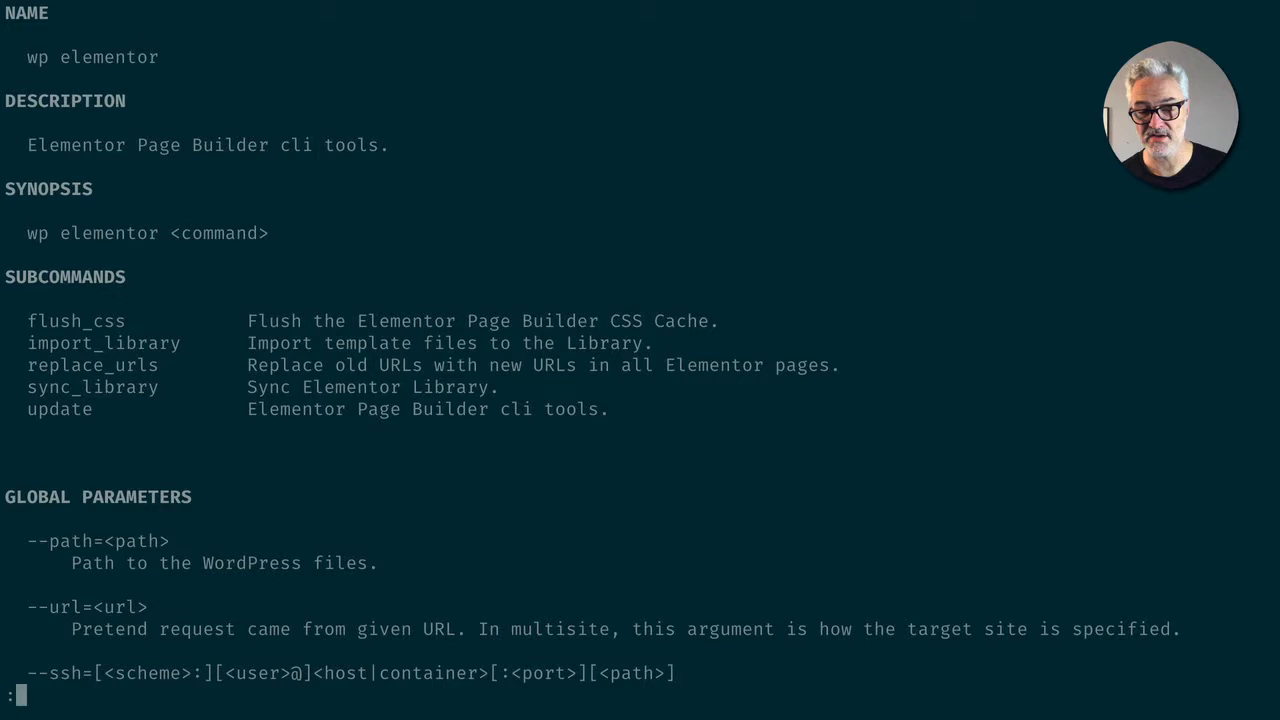
key(q)
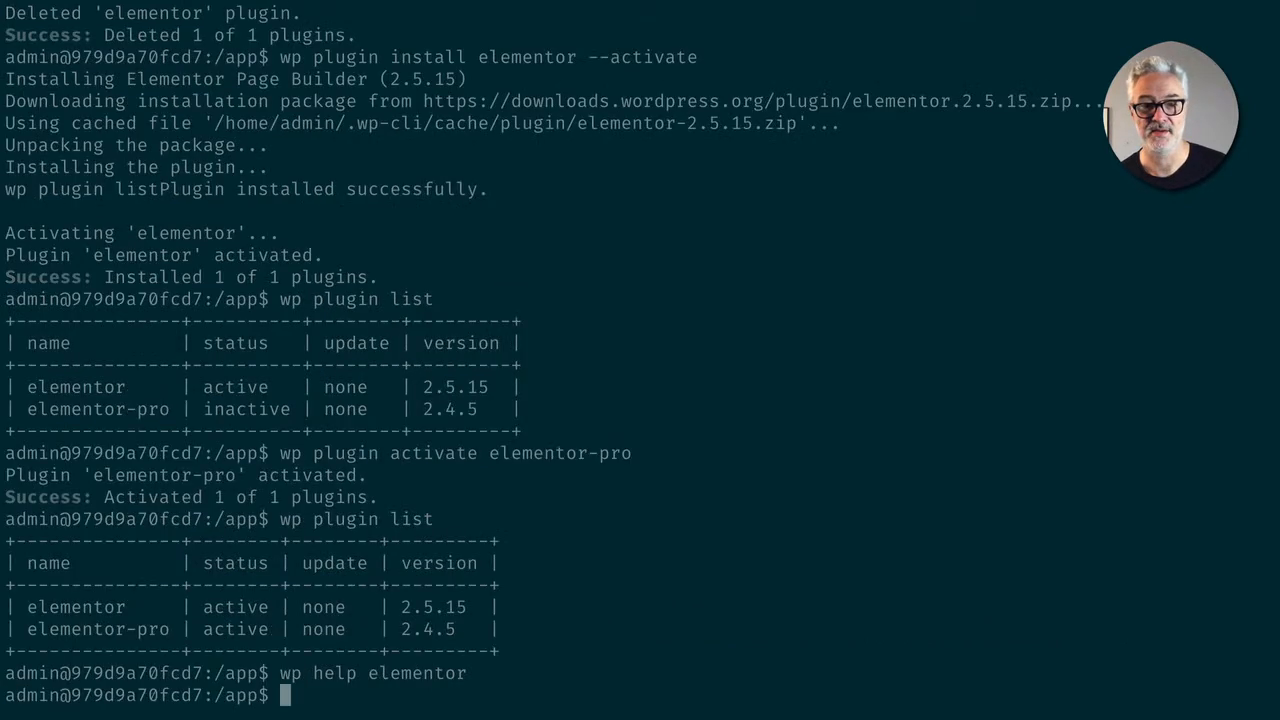
Run wp elementor-pro license activate with the license key, confirming successful activation
text(wp)
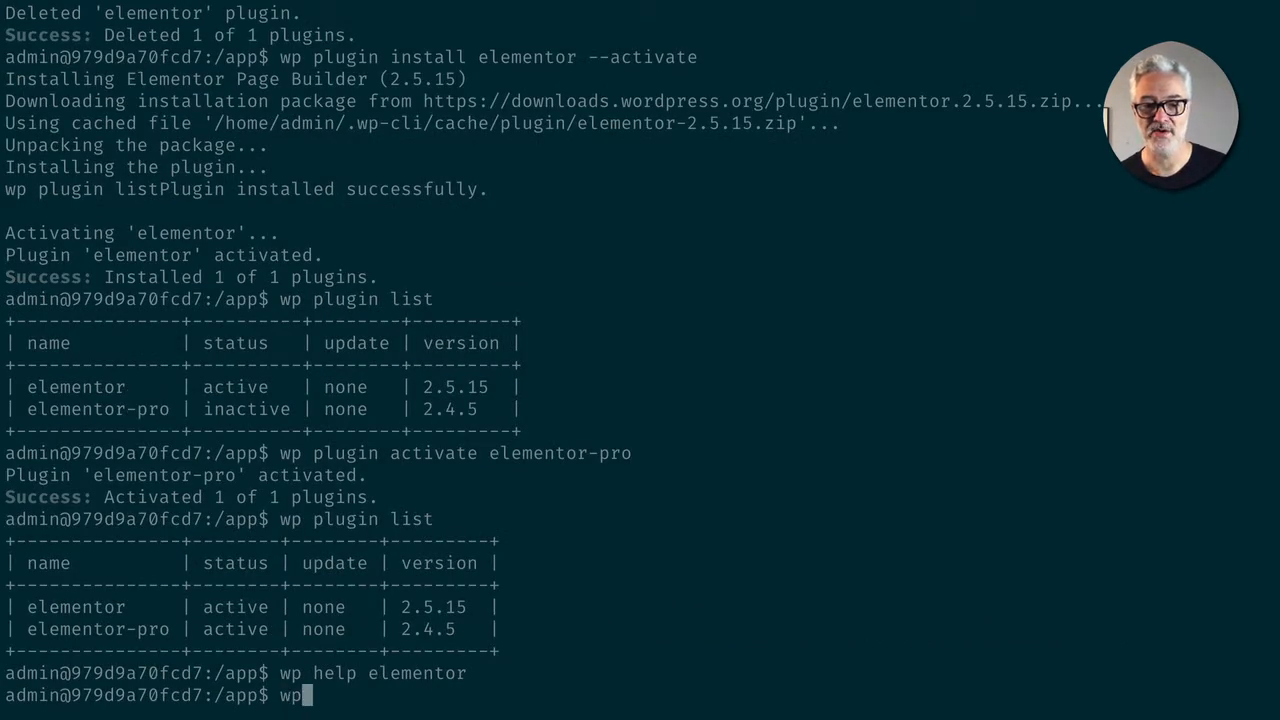
text(elementor-pro)
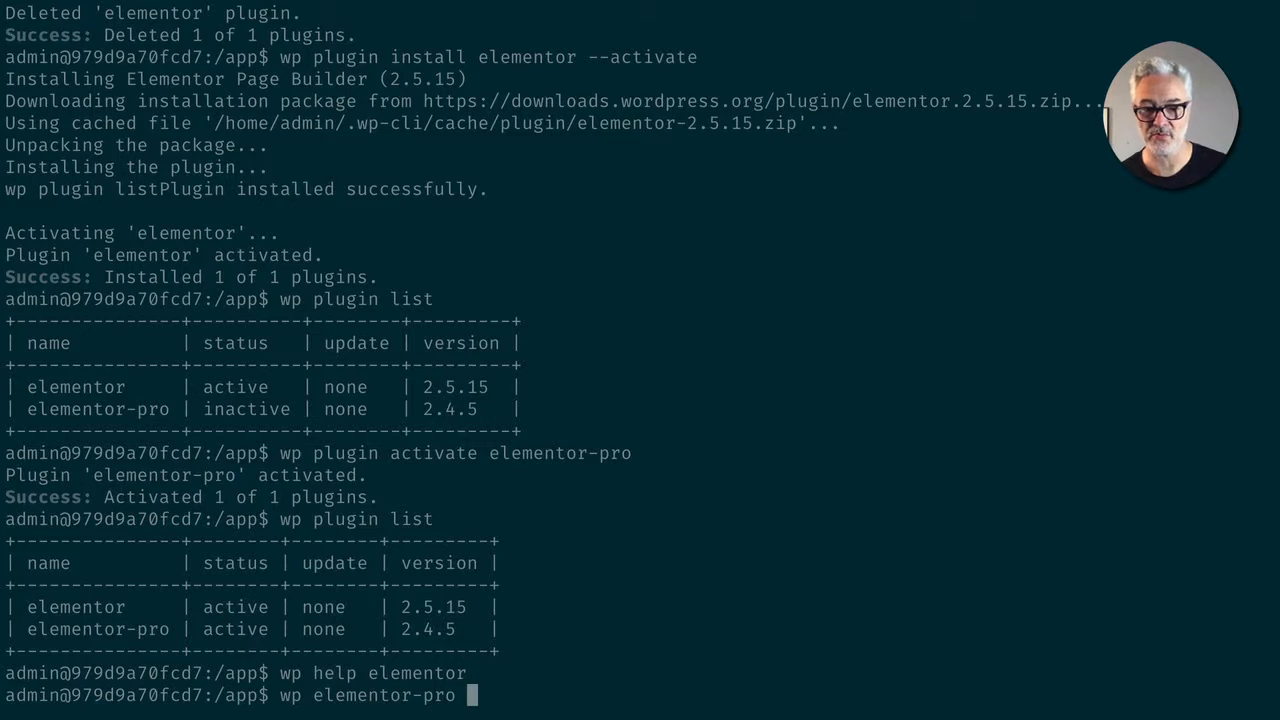
text(lices)
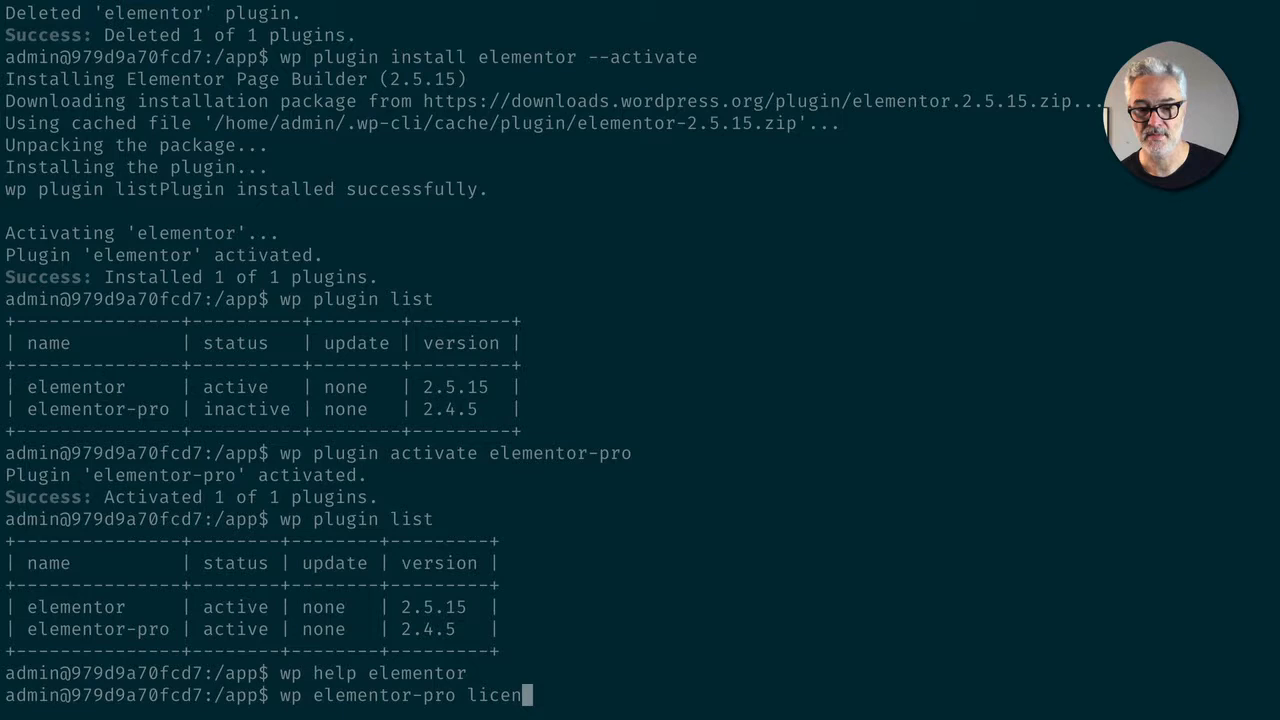
text(se activate)
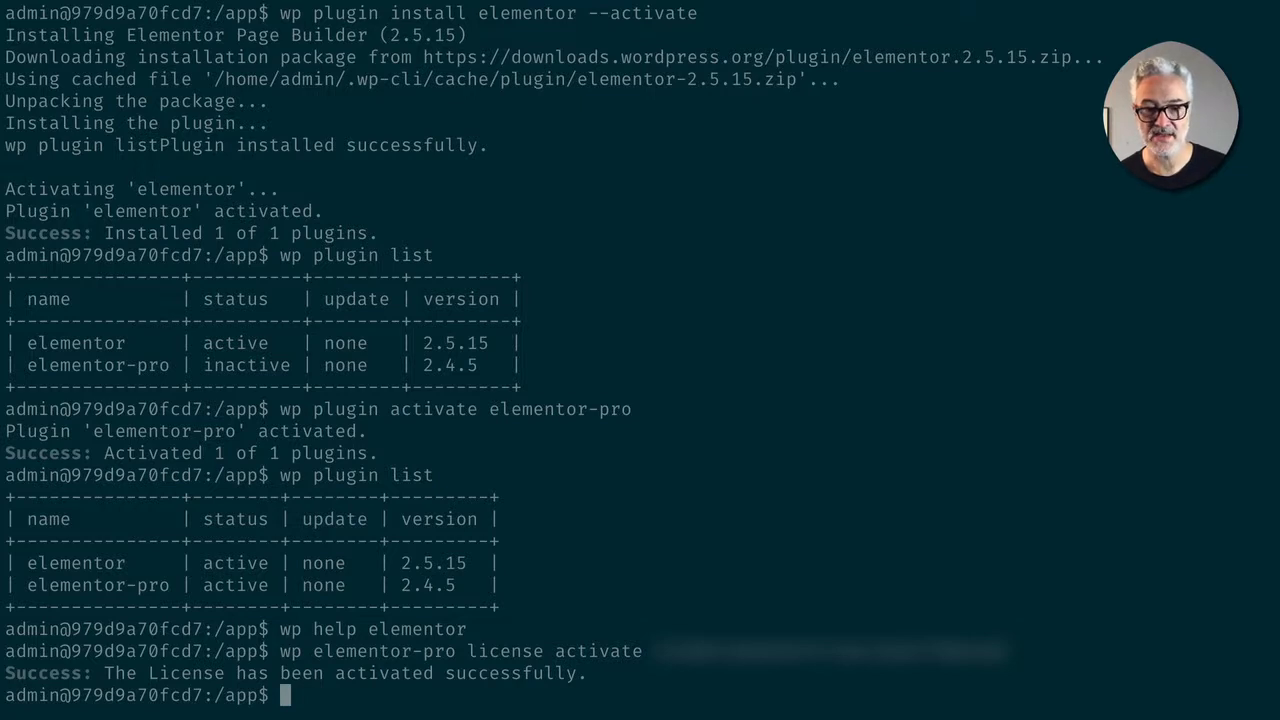
text(wp)
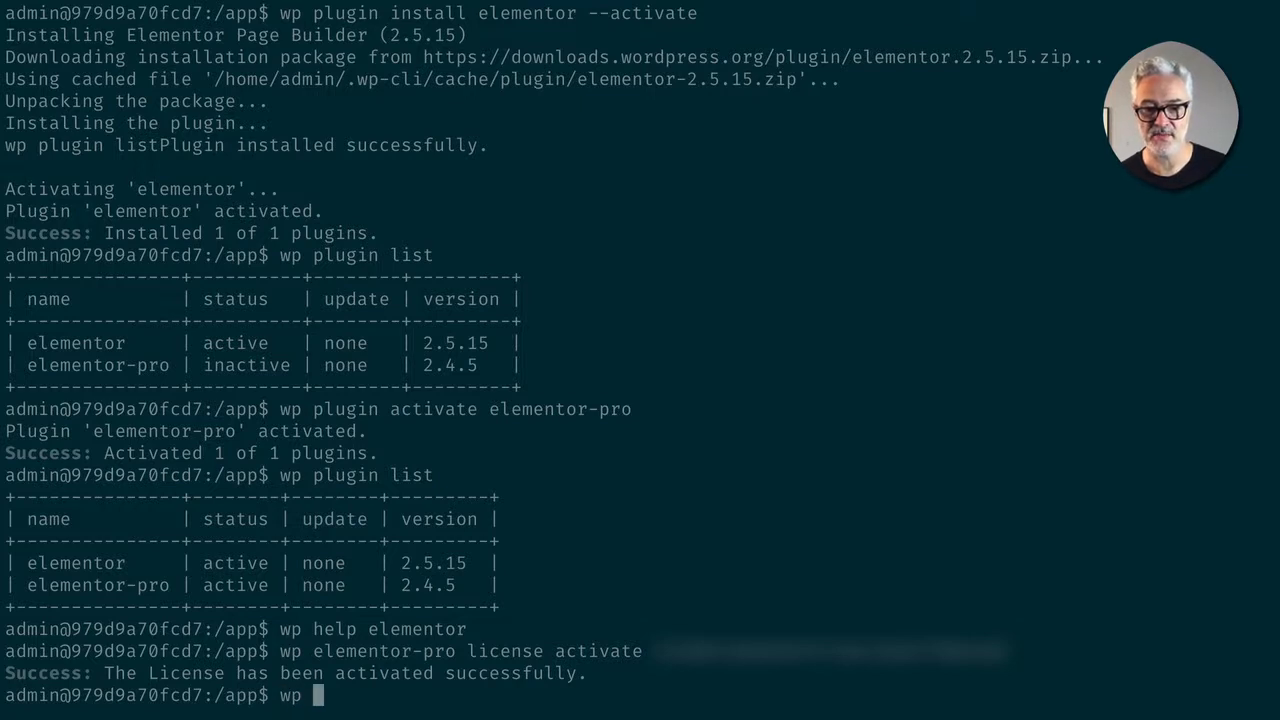
text(plugin)
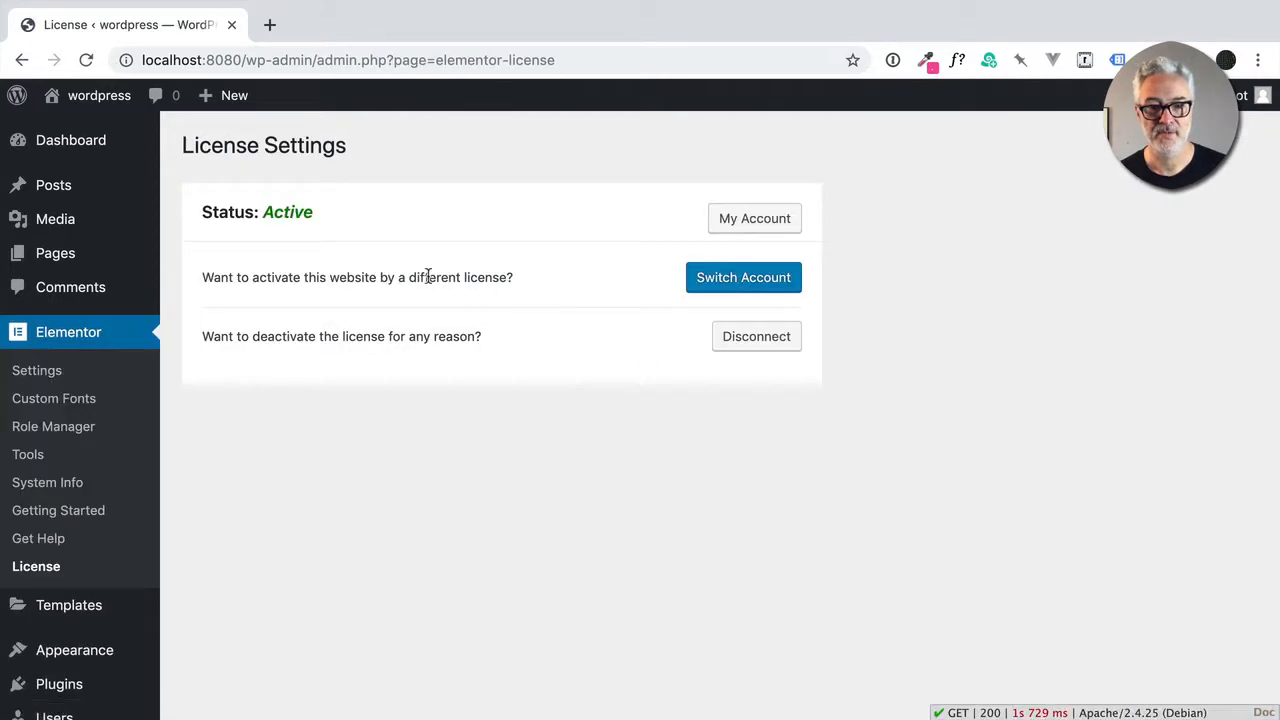
mouse_move(530, 588)
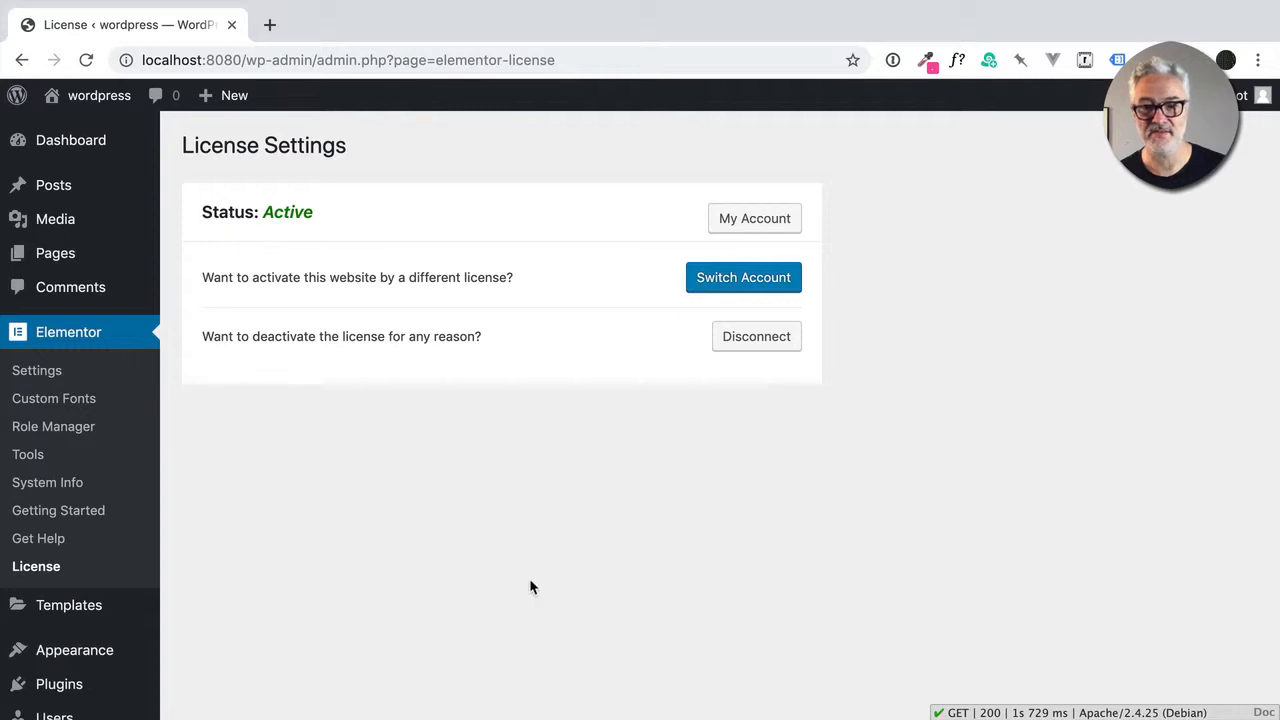